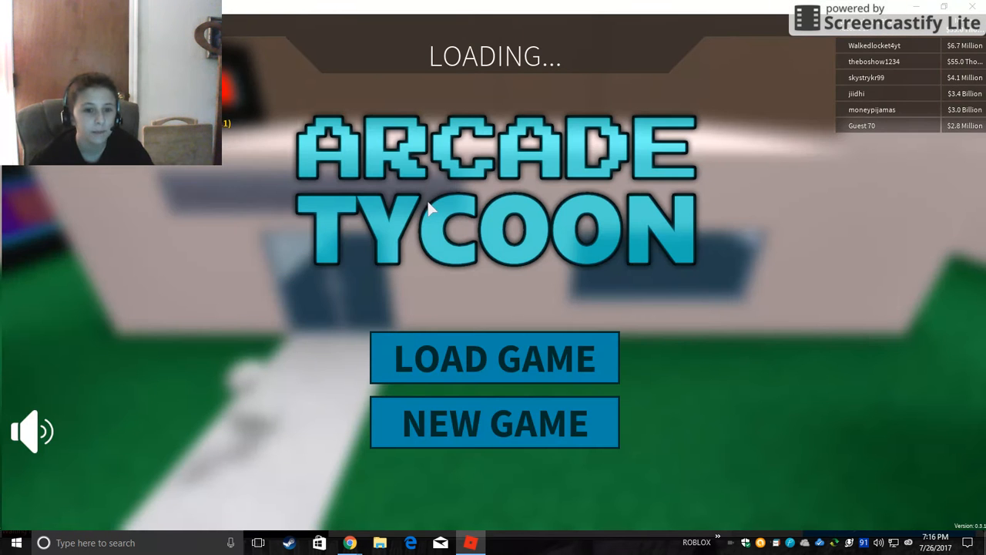
mouse_move(553, 381)
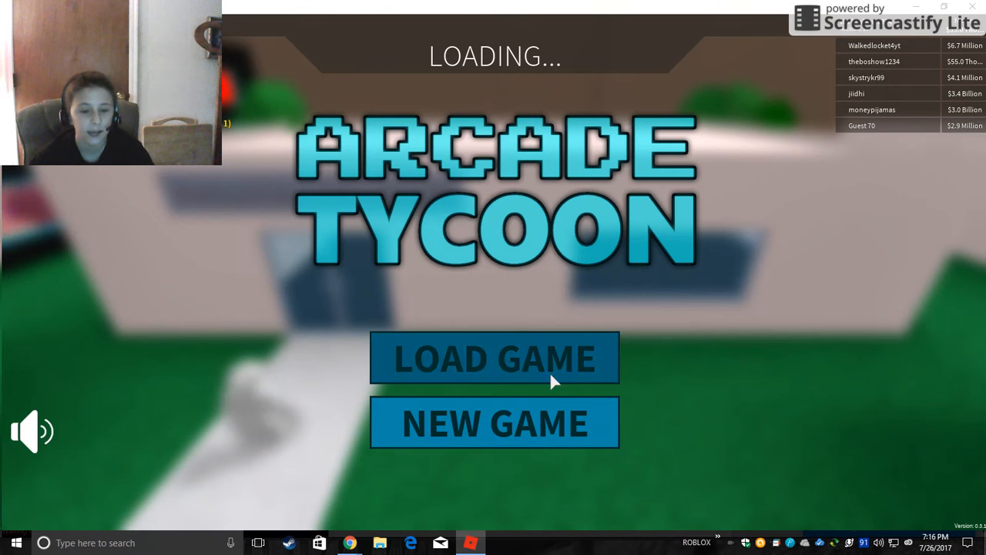
Load the saved game from the Arcade Tycoon title screen
click(494, 358)
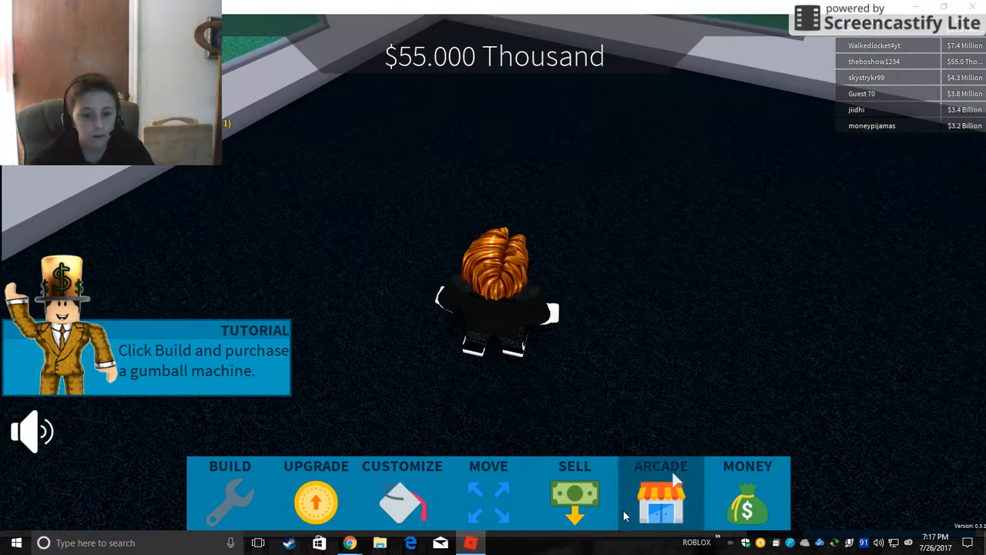
Rename the arcade to 'pizza palace' in the arcade settings panel
click(661, 493)
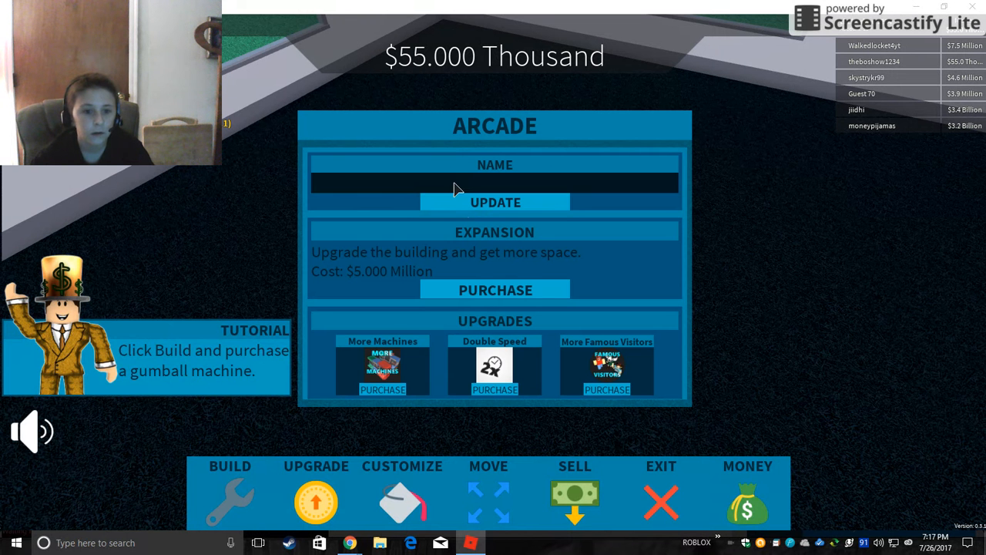
mouse_move(408, 187)
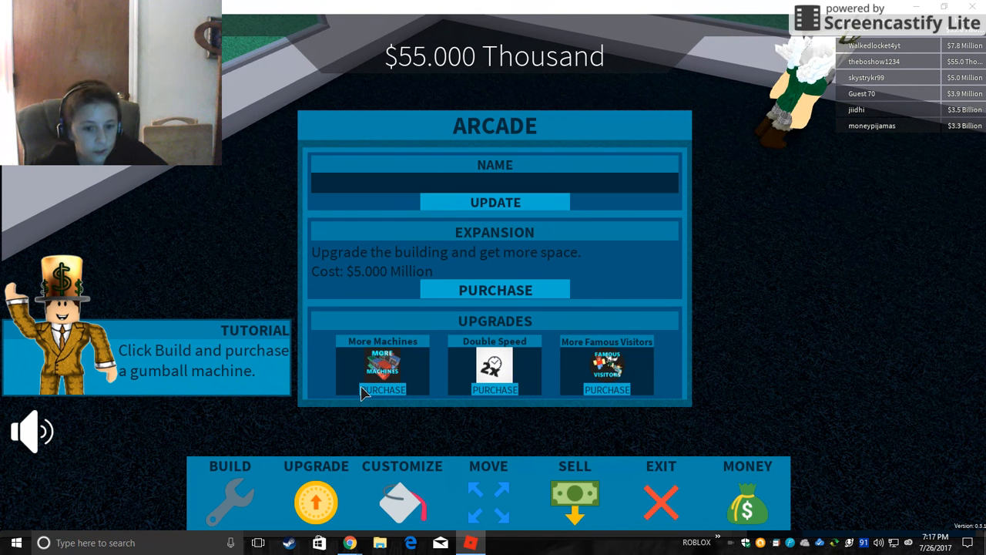
mouse_move(493, 246)
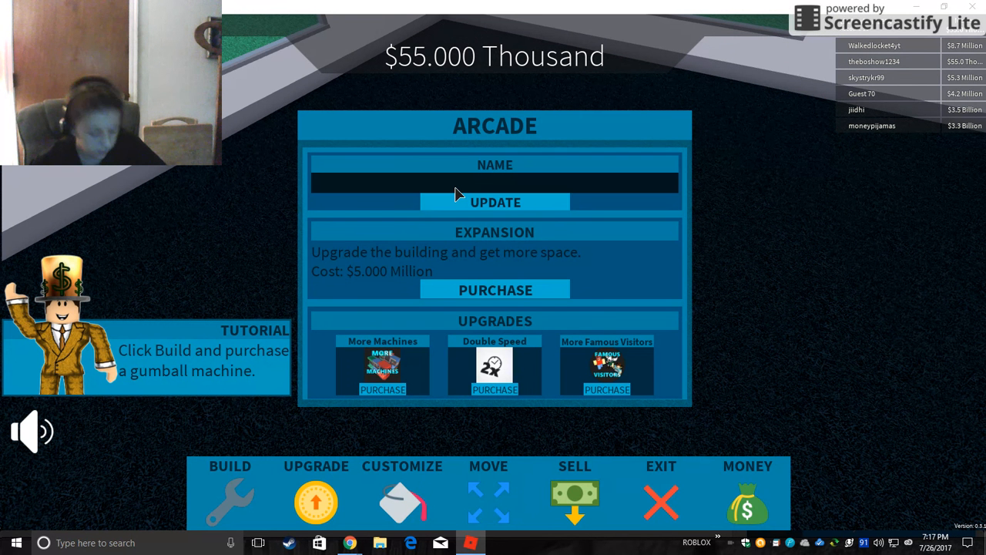
text(a)
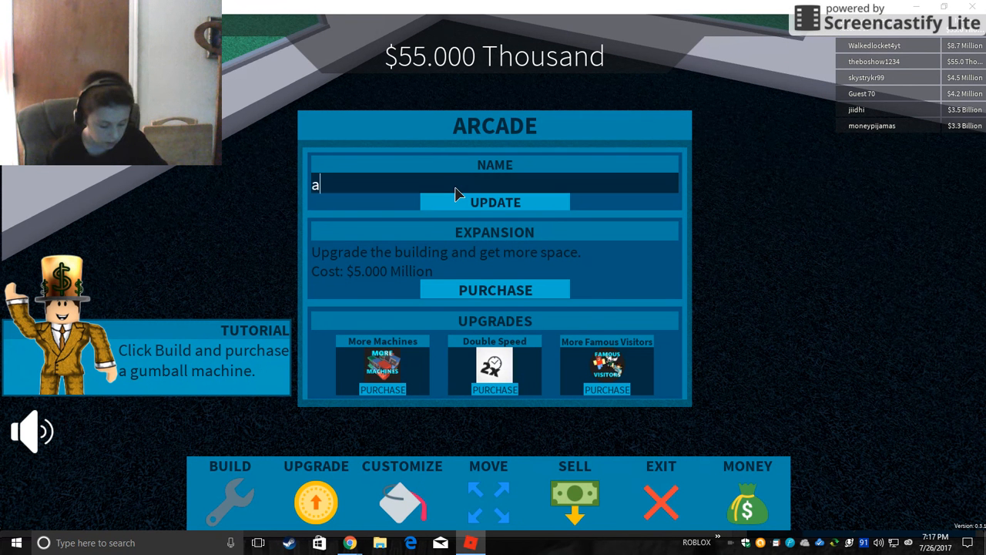
text(p)
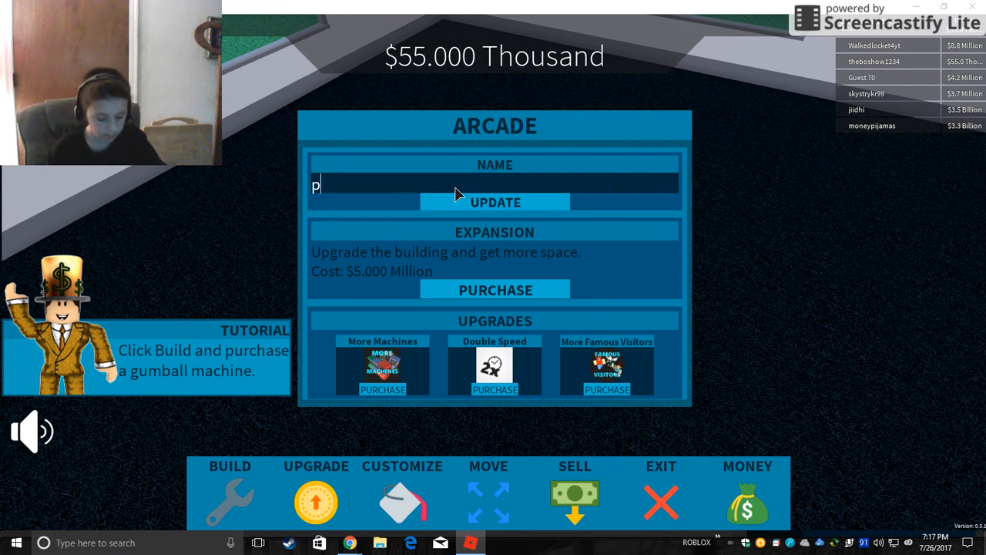
text(izza pal)
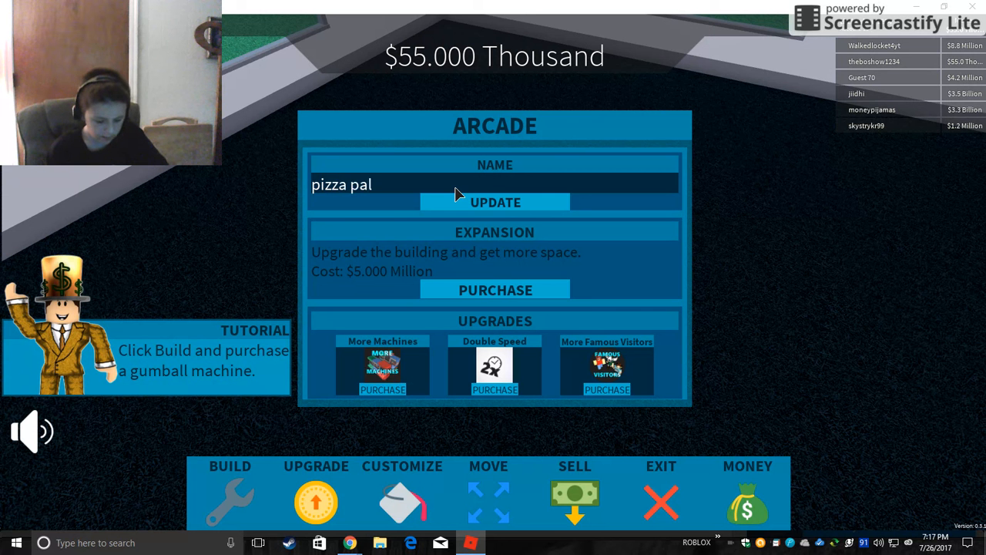
text(ace)
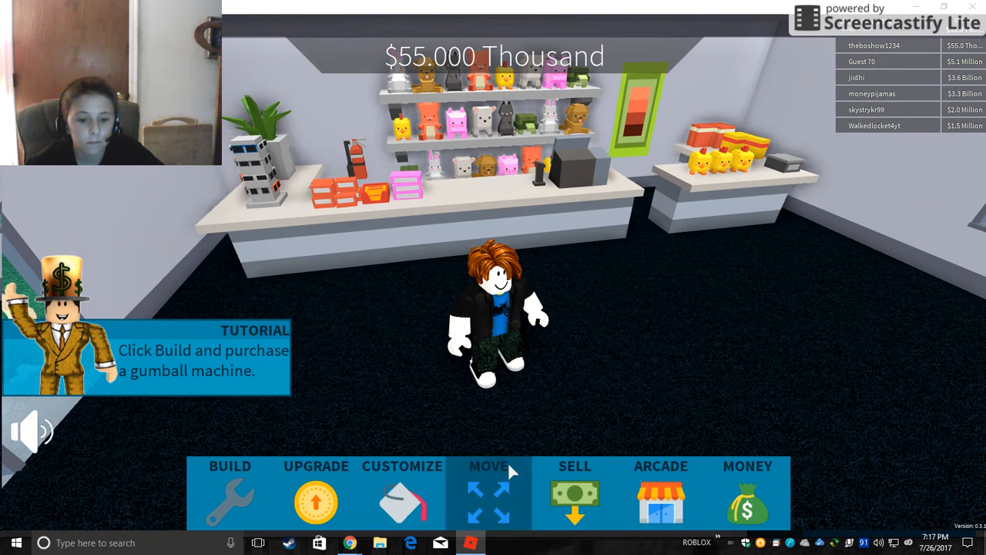
Buy a Gumball Machine from the build list with the starting cash
click(230, 489)
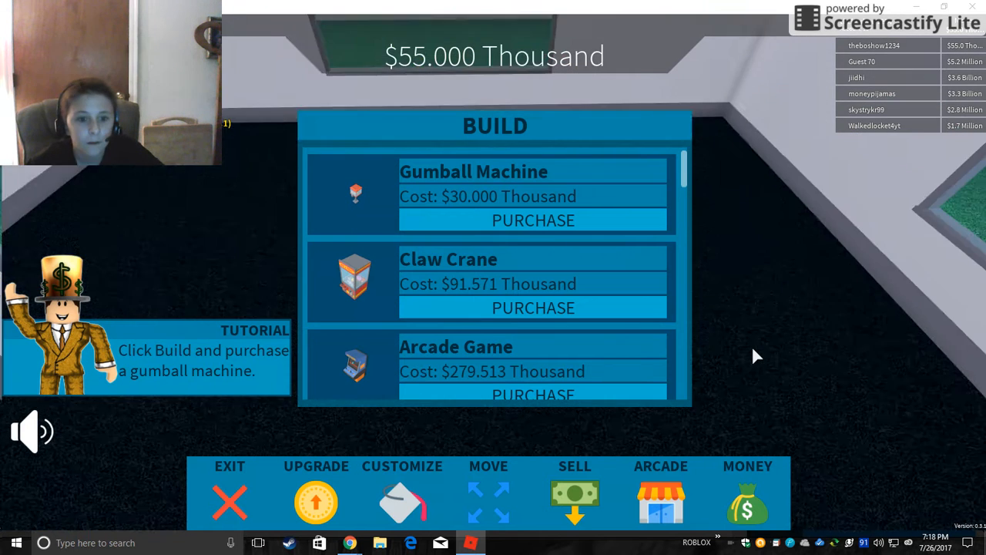
scroll(down, 3)
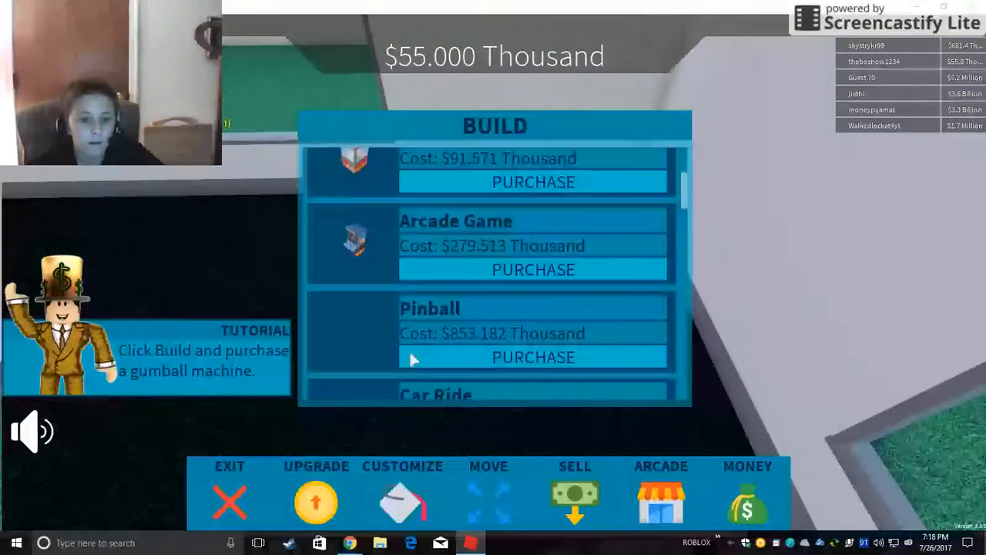
scroll(down, 3)
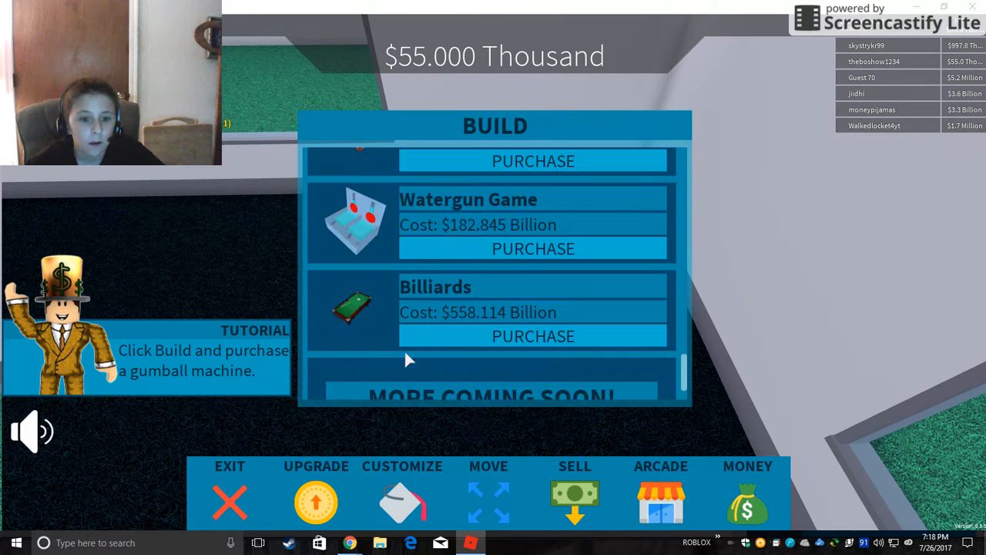
scroll(up, 3)
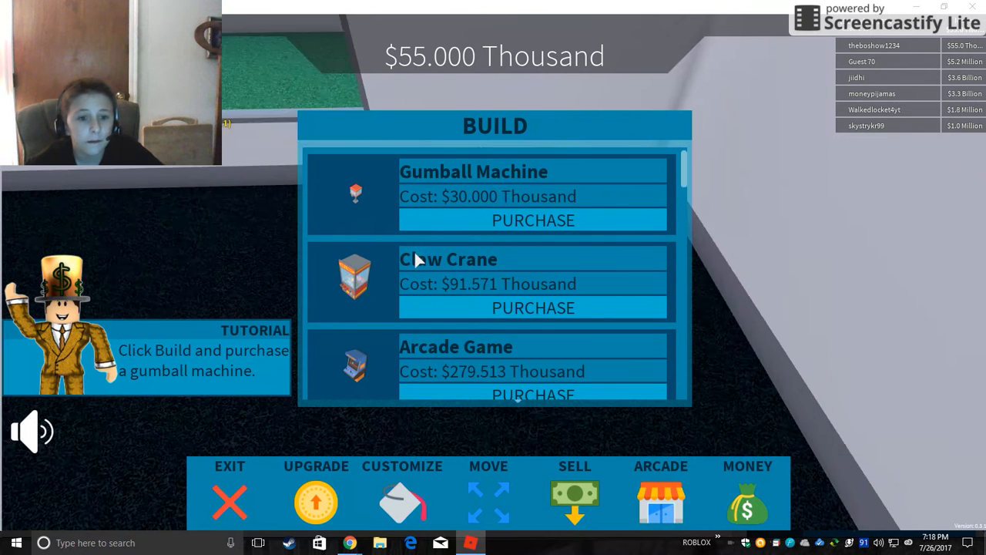
click(533, 221)
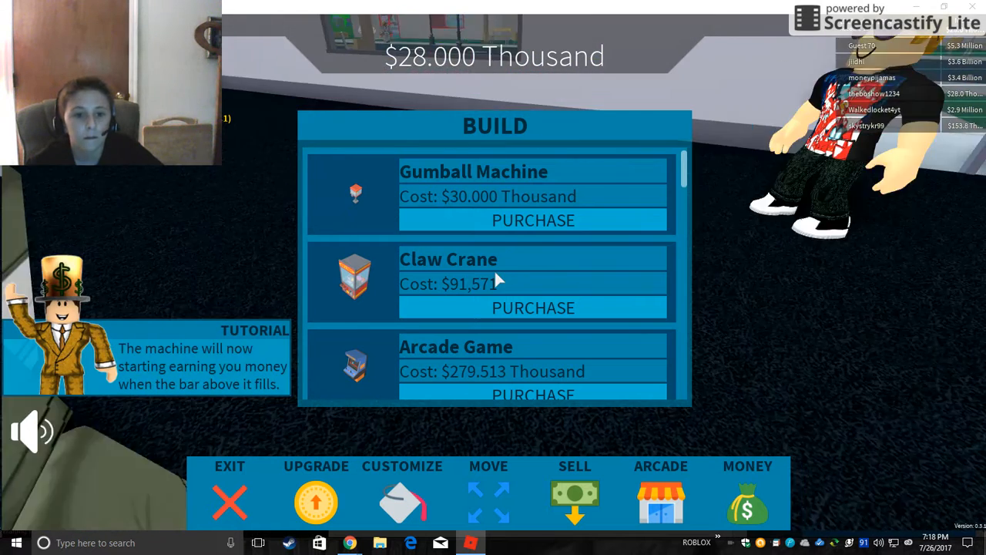
scroll(down, 3)
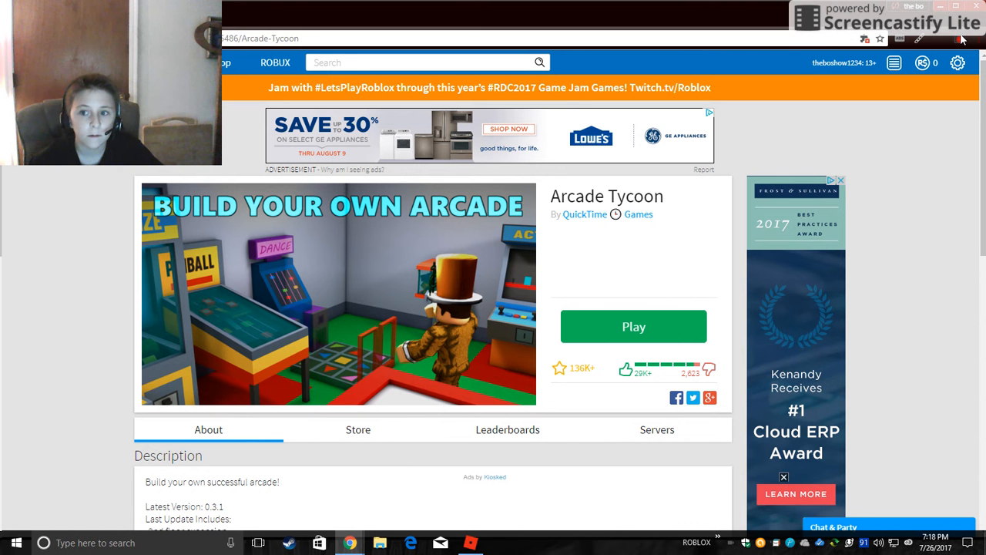
mouse_move(961, 42)
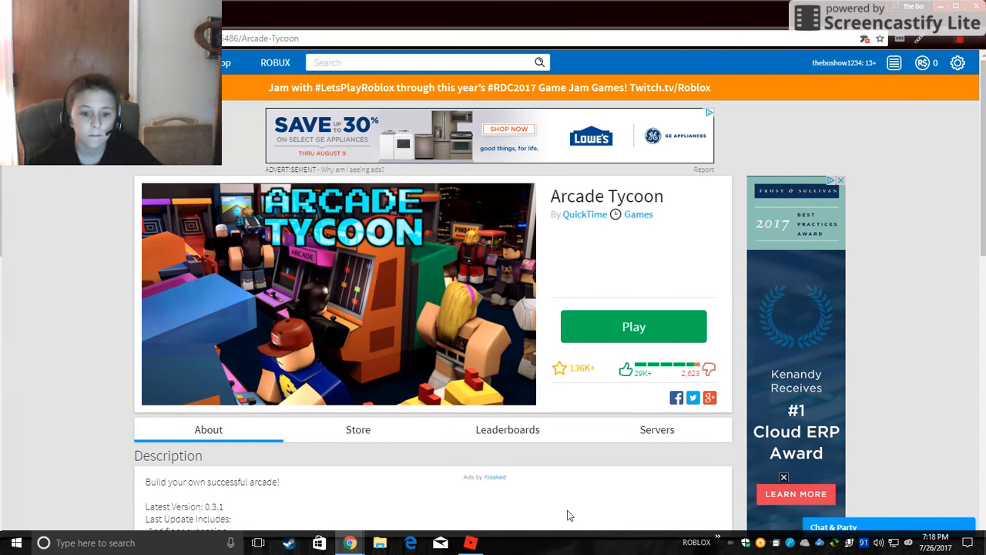
Return to the running Arcade Tycoon game window
click(633, 326)
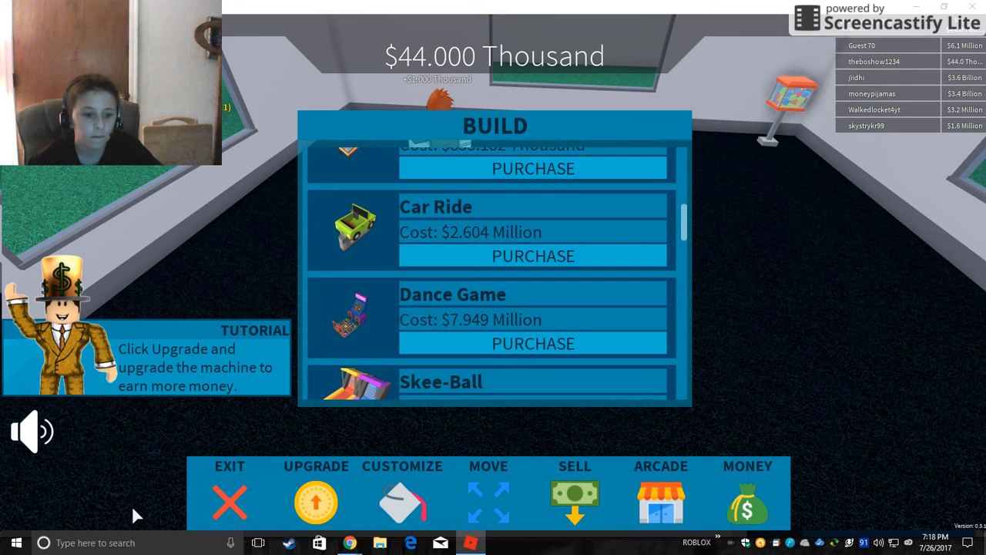
mouse_move(262, 344)
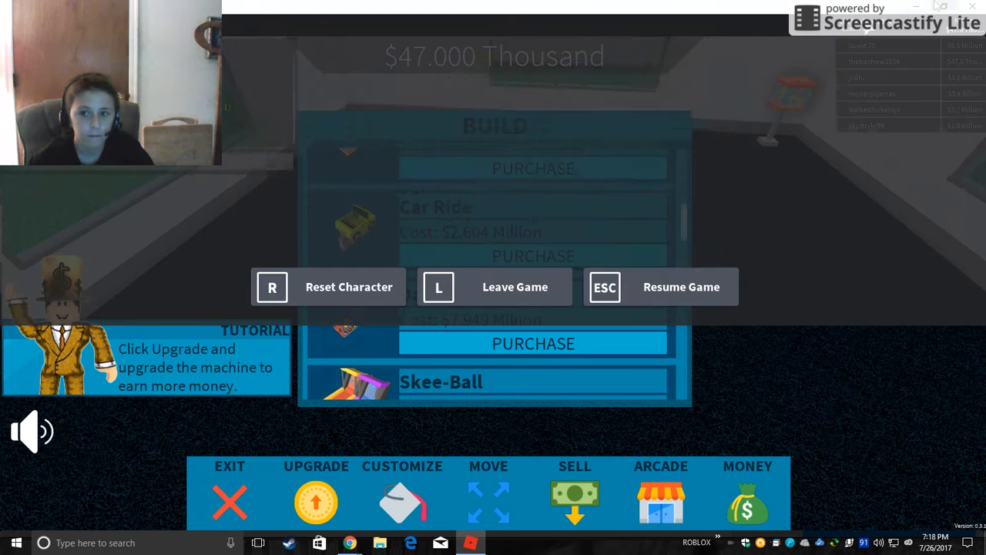
Leave the current arcade game back to the Roblox page
click(515, 287)
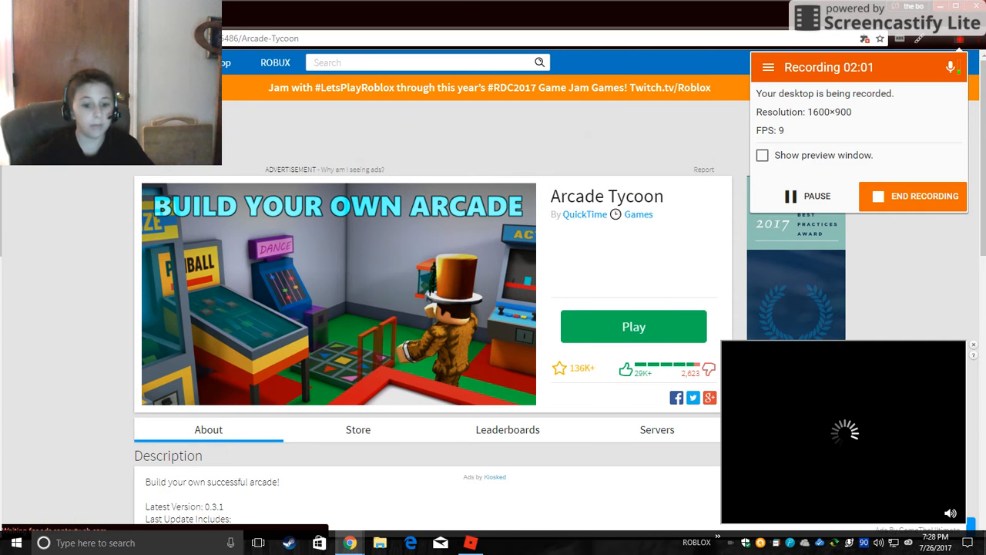
mouse_move(471, 542)
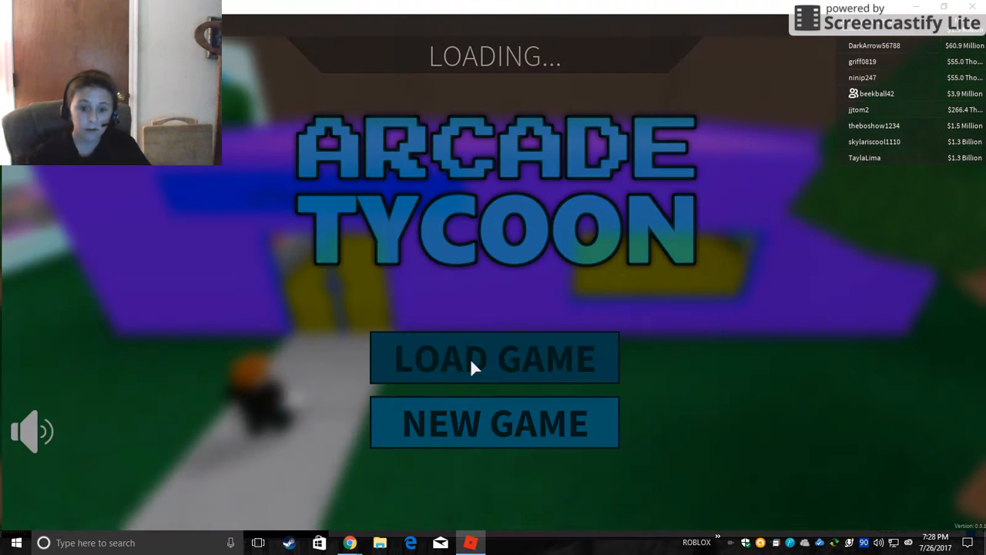
Load the saved arcade with pinball, arcade and claw machines
click(494, 358)
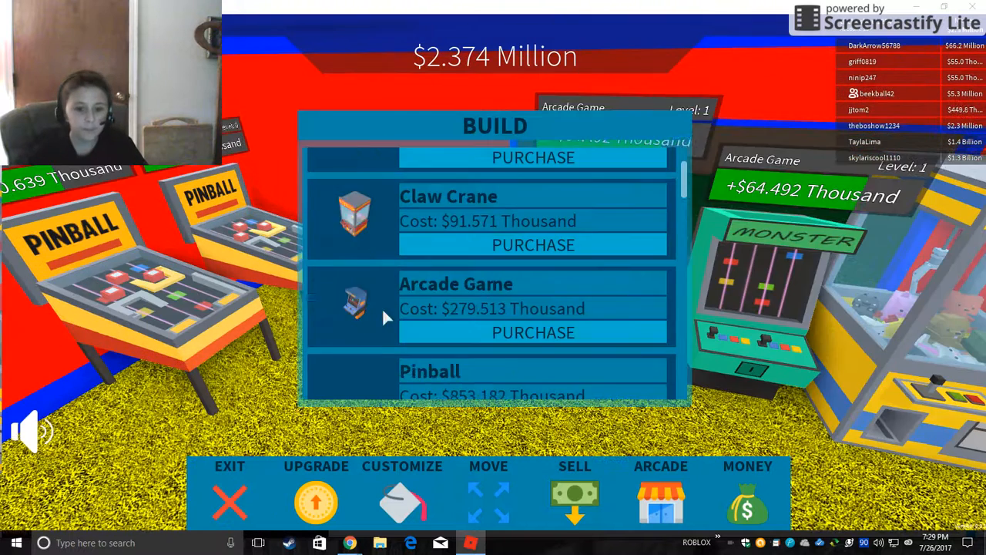
Buy a Car Ride and position it beside the pinball machines
scroll(down, 3)
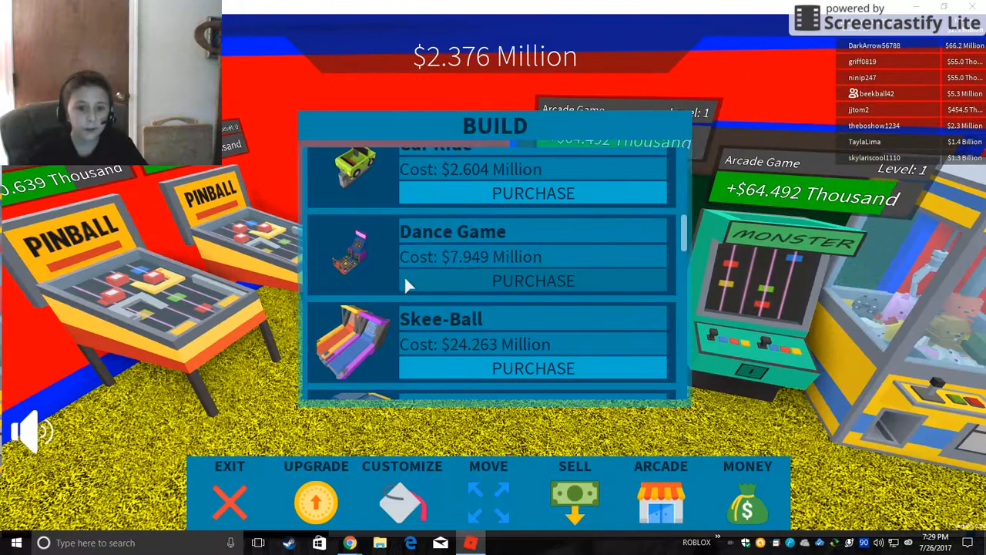
scroll(up, 3)
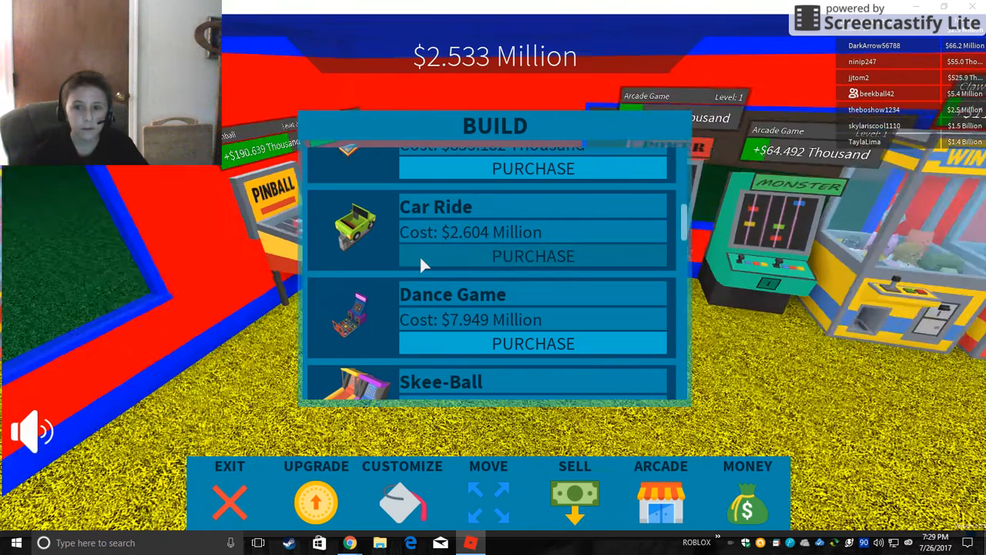
click(533, 256)
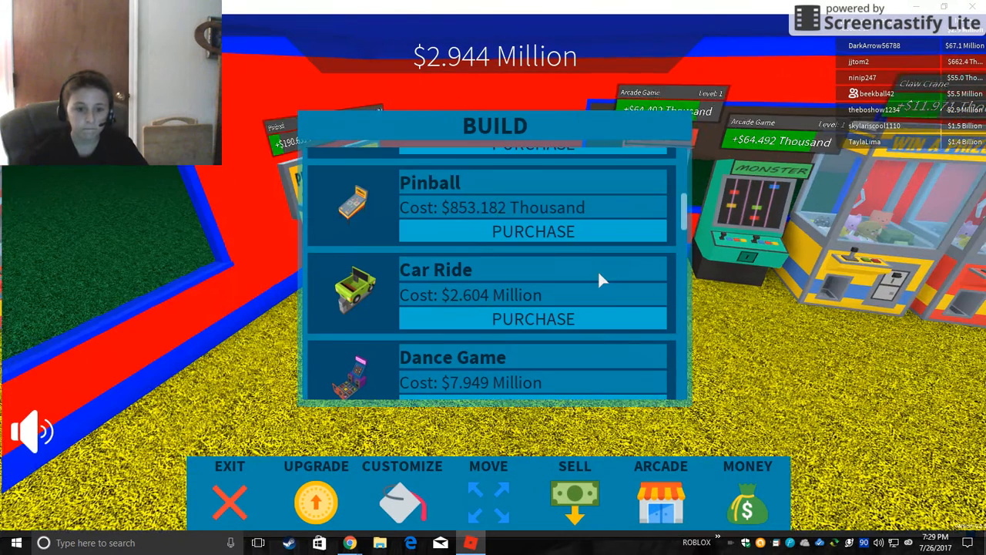
scroll(down, 3)
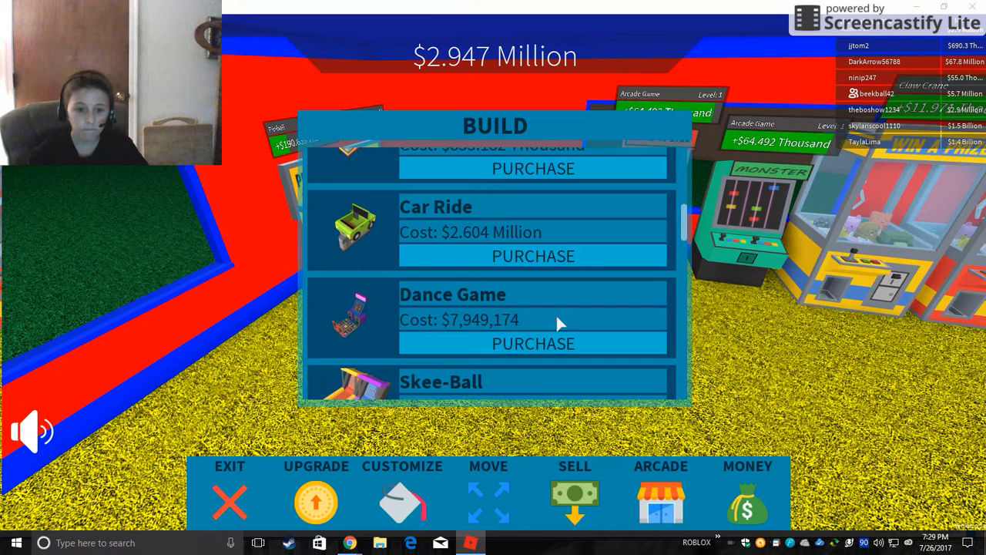
scroll(down, 3)
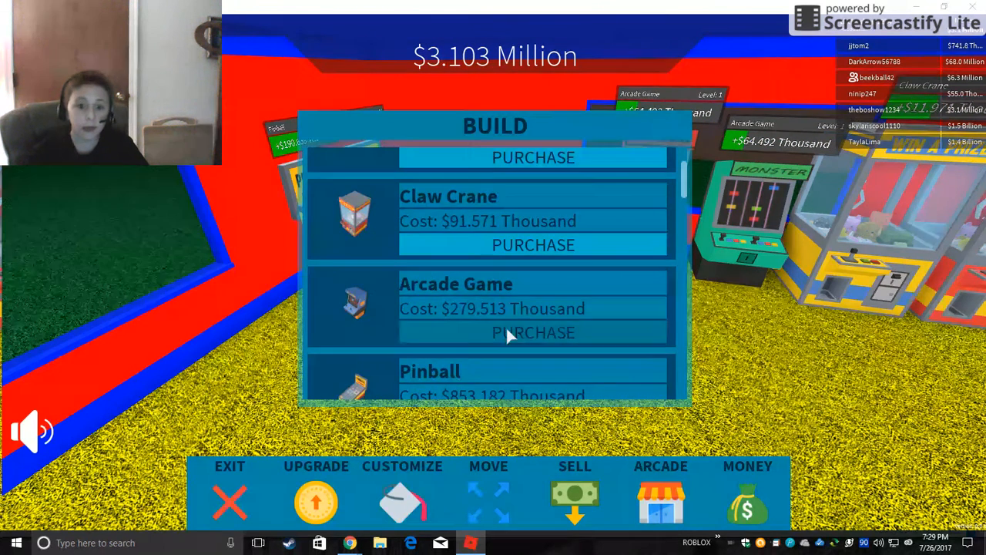
scroll(down, 3)
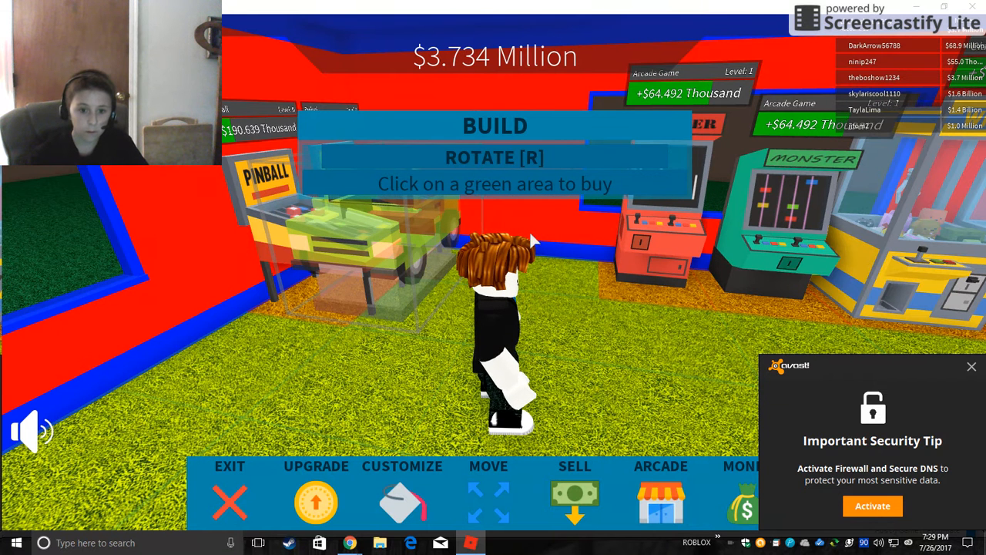
mouse_move(594, 282)
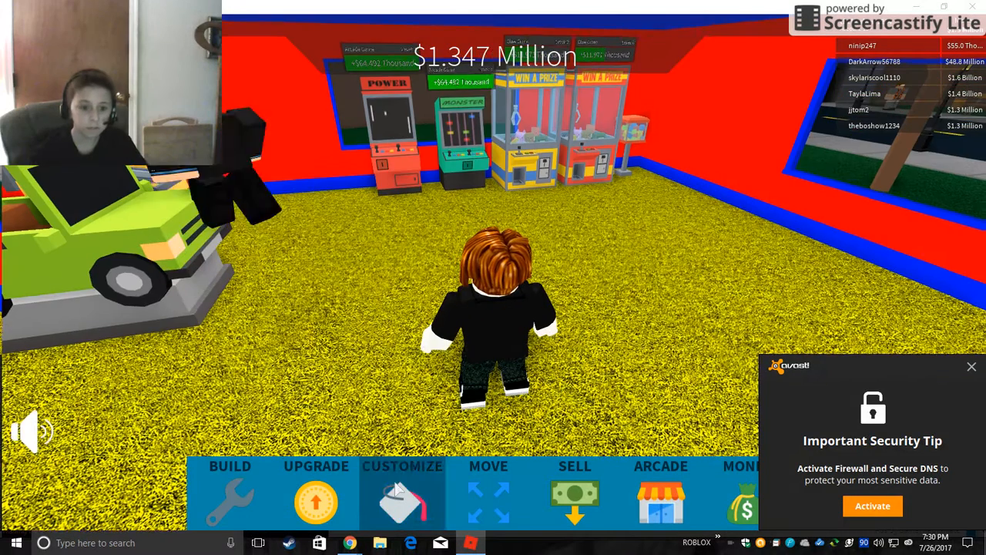
click(229, 493)
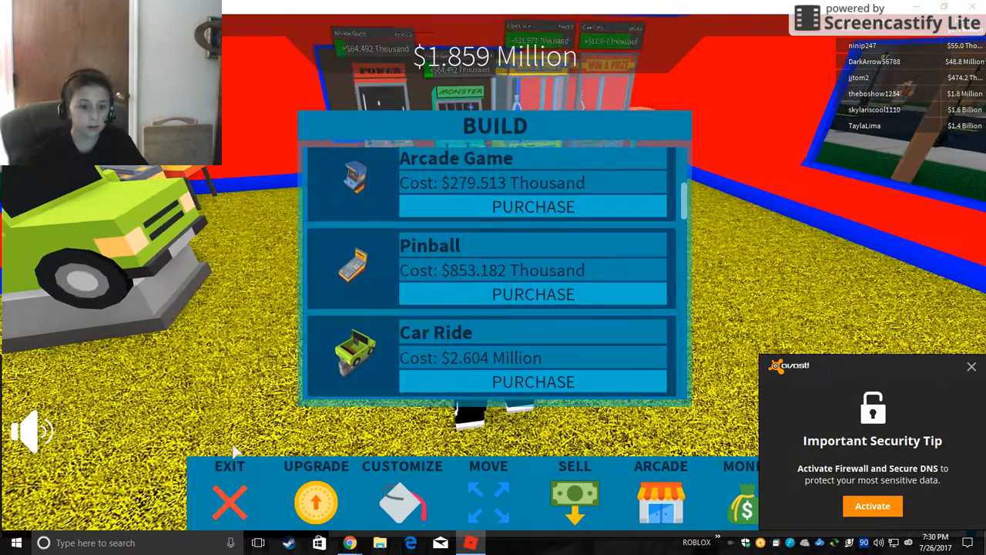
scroll(down, 3)
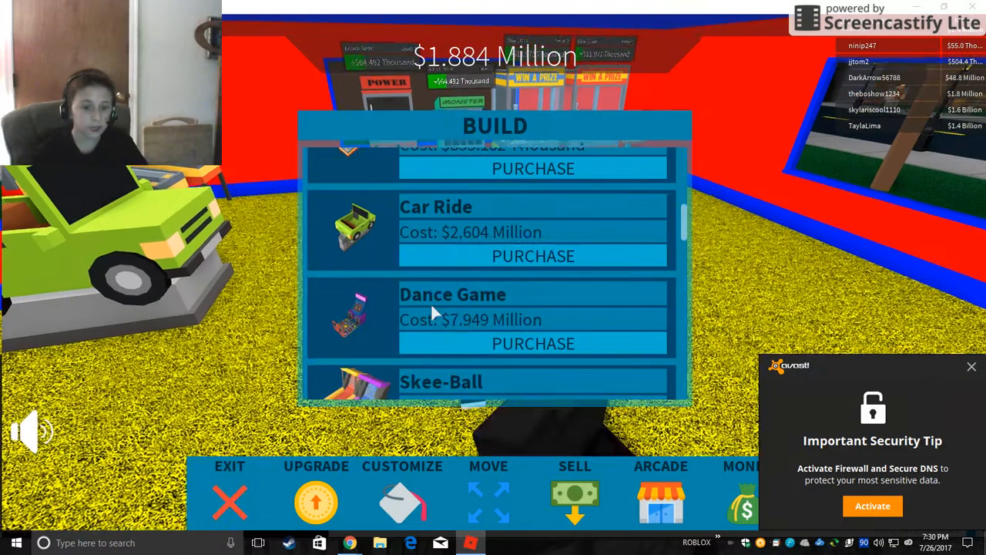
scroll(up, 3)
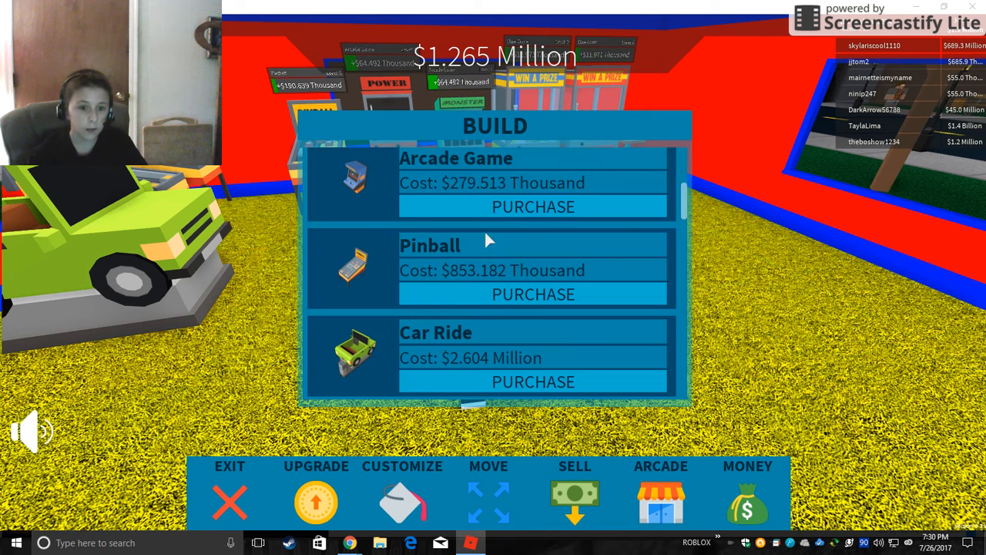
scroll(up, 3)
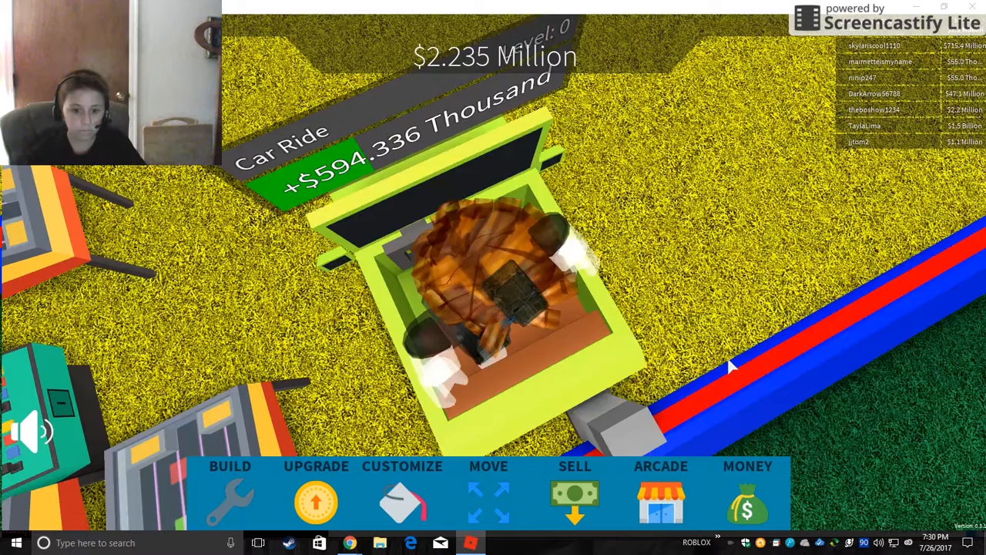
mouse_move(730, 367)
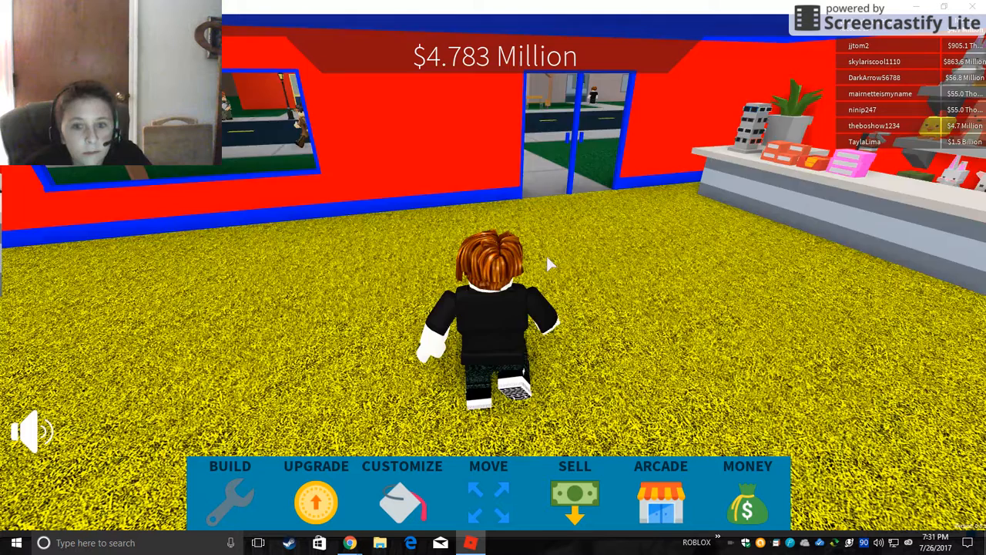
click(230, 490)
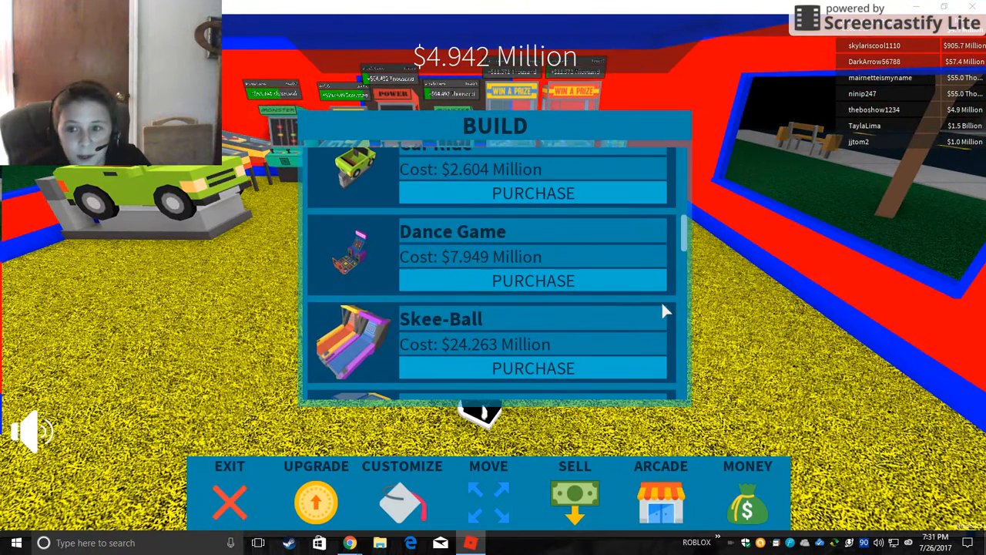
mouse_move(383, 295)
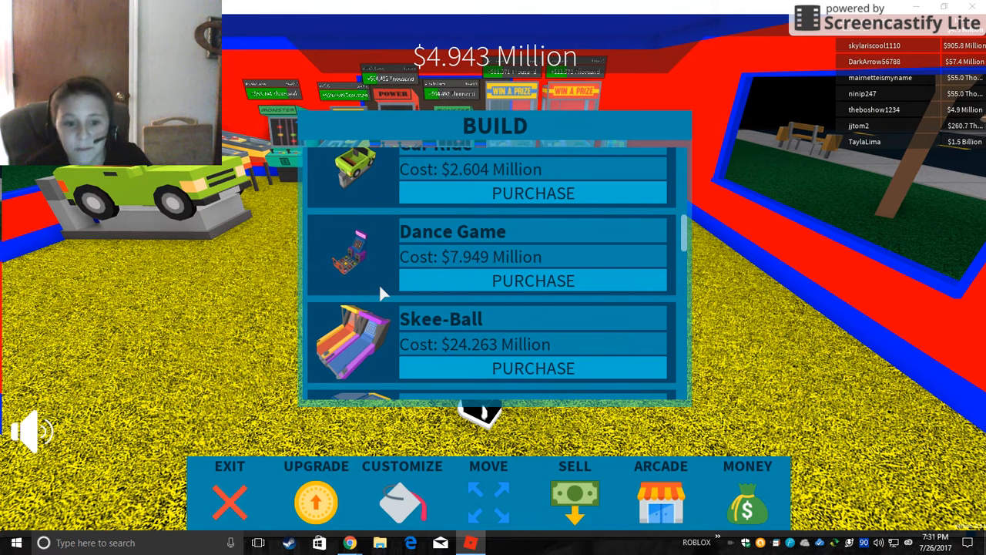
mouse_move(797, 285)
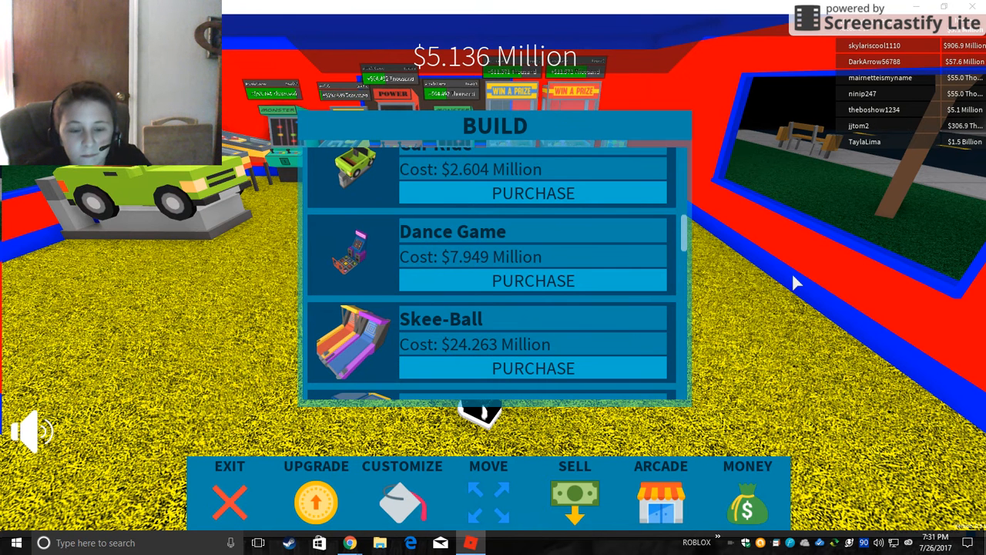
mouse_move(224, 462)
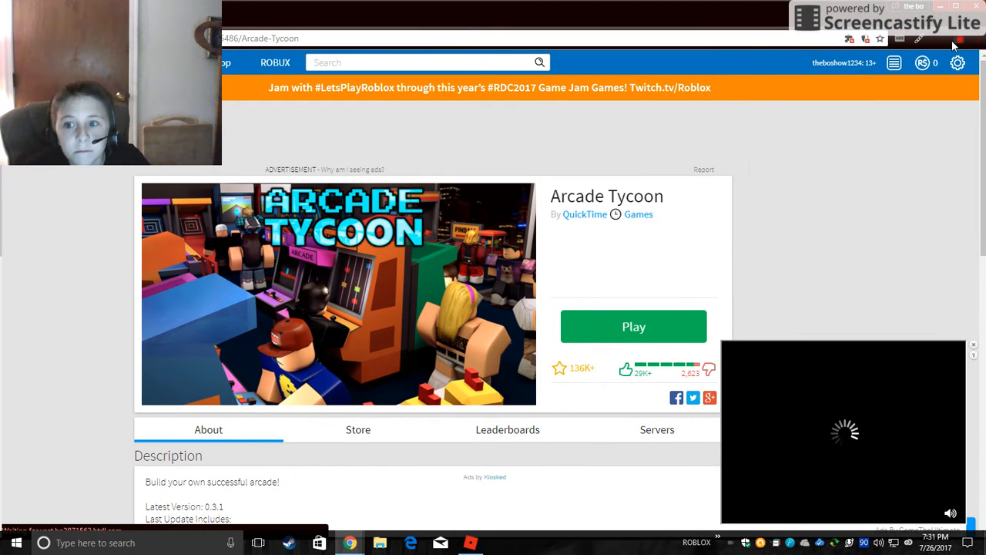
click(959, 40)
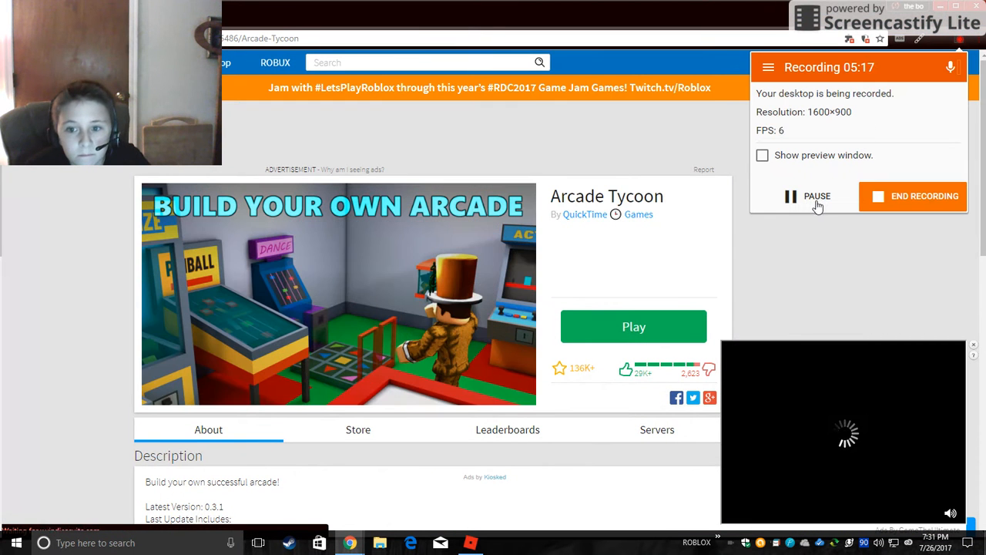
click(633, 326)
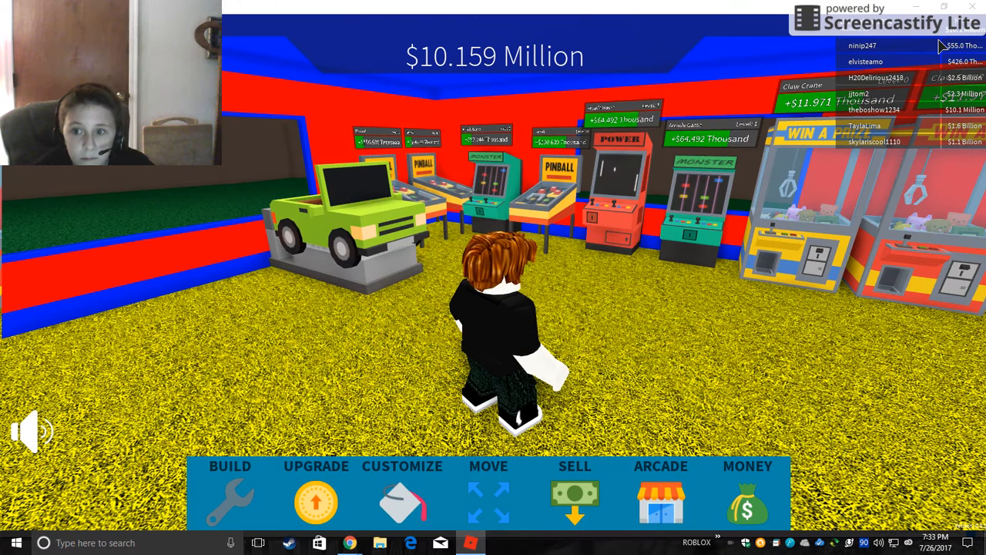
Buy a Dance Game, place it by the car ride and check its upgrade cost
click(230, 486)
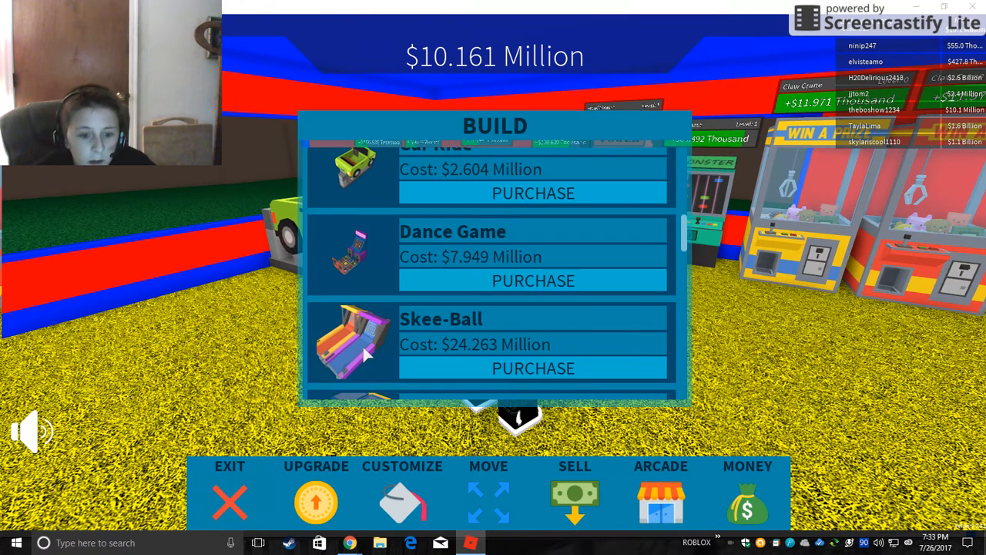
mouse_move(420, 299)
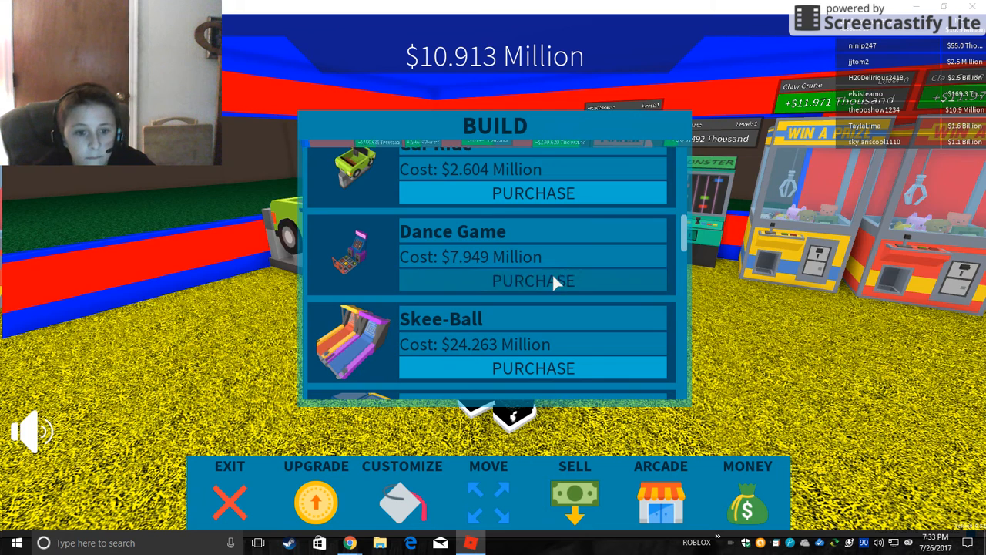
click(533, 281)
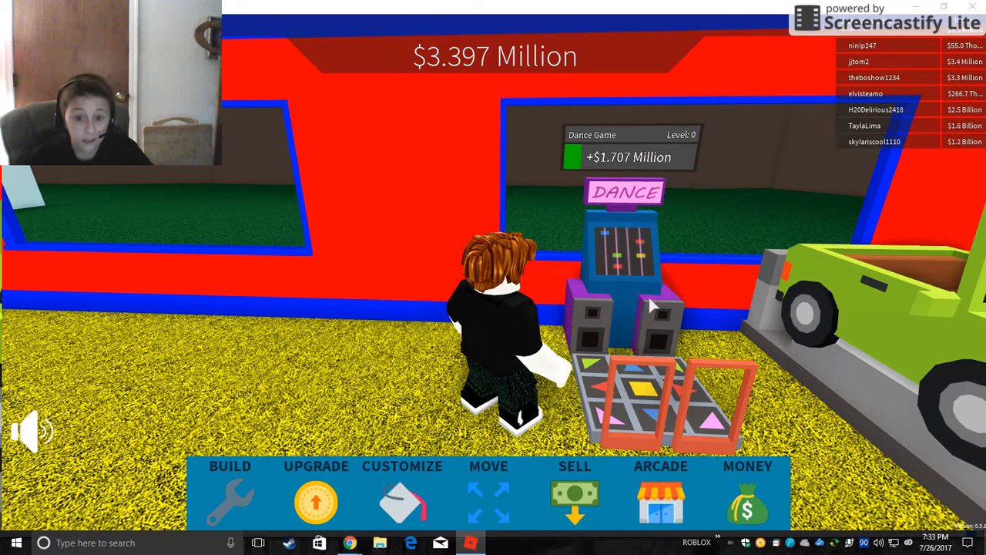
click(316, 482)
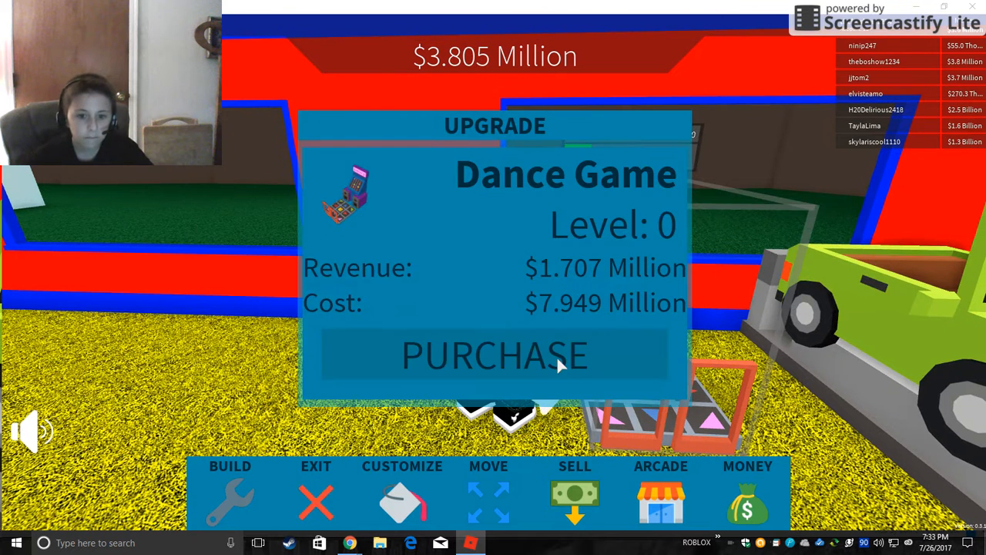
click(493, 355)
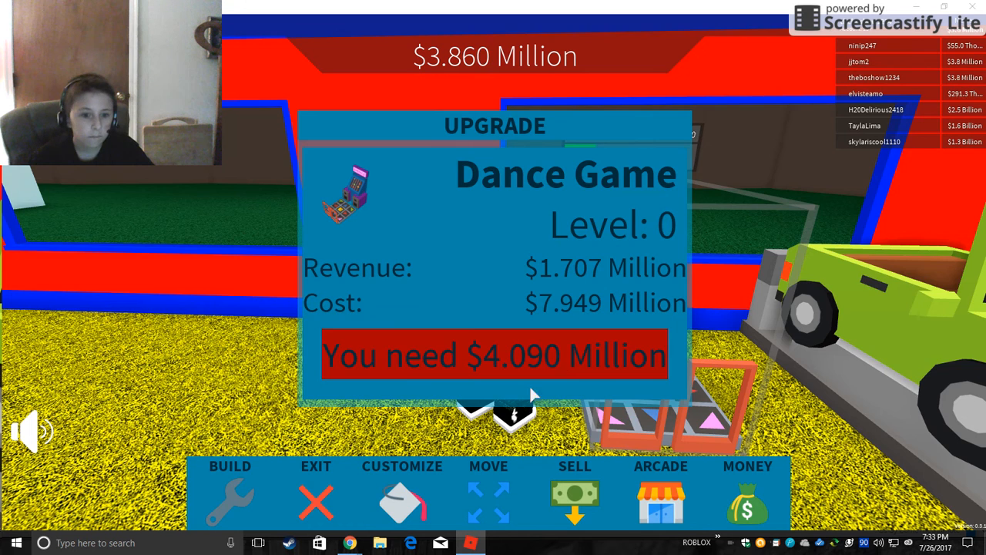
click(230, 485)
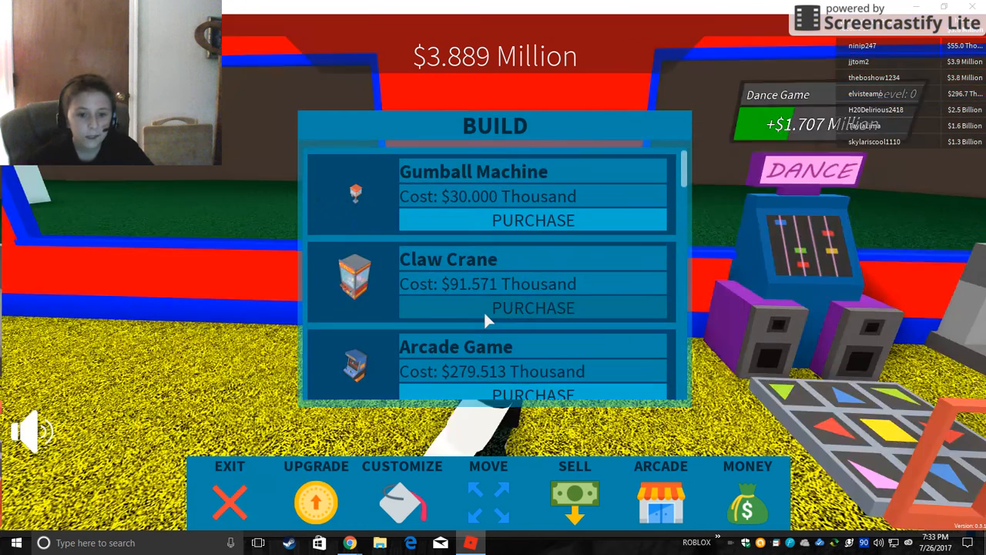
Buy a Claw Crane and another Pinball machine from the build list
scroll(down, 3)
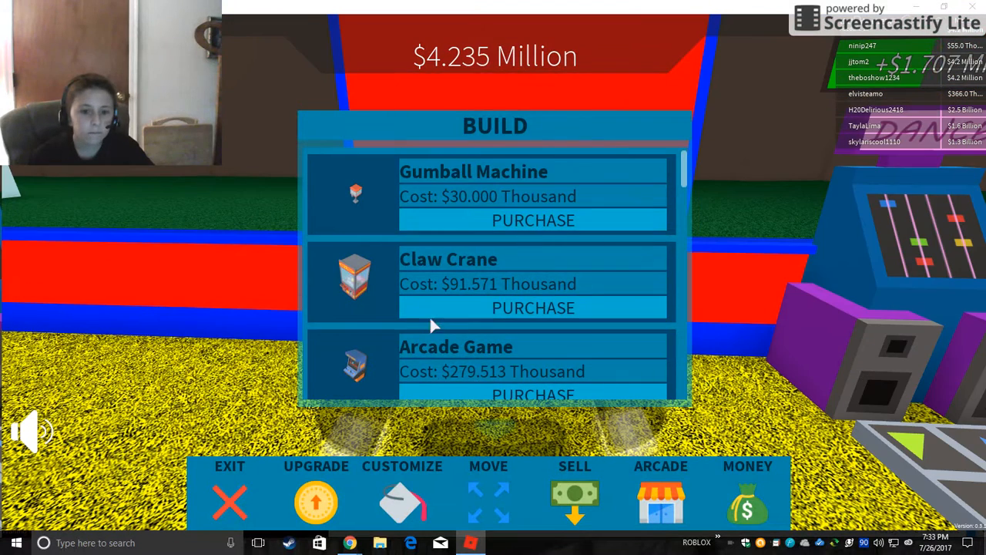
click(533, 308)
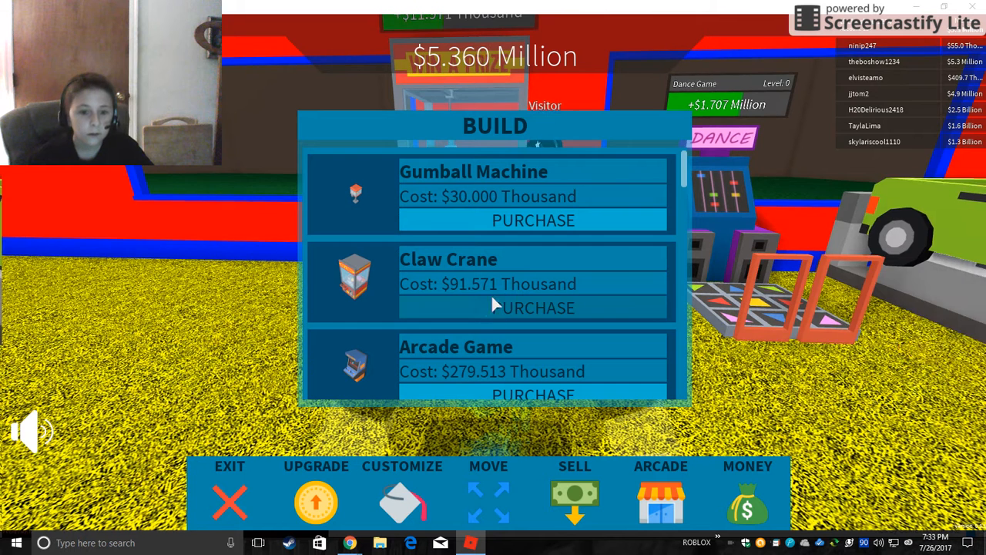
click(533, 308)
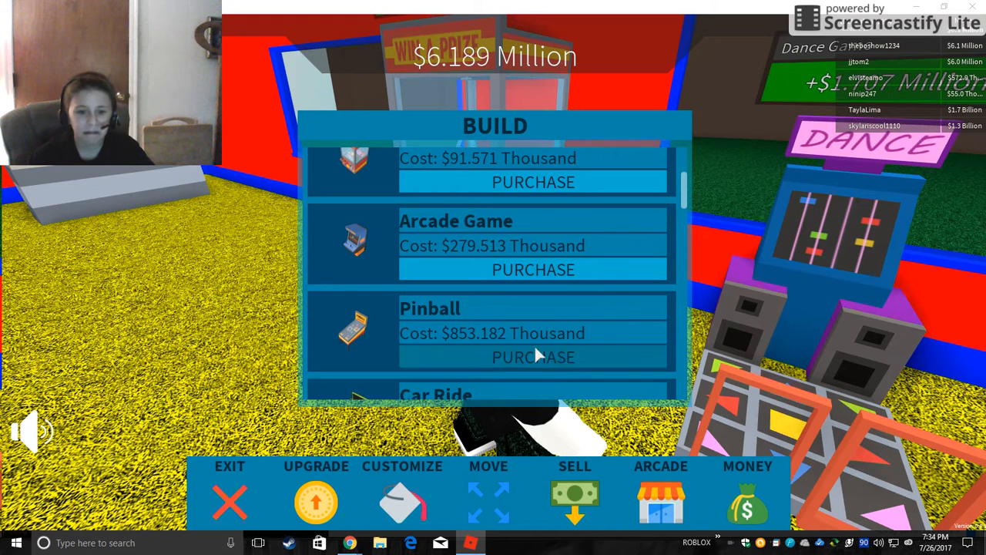
click(532, 357)
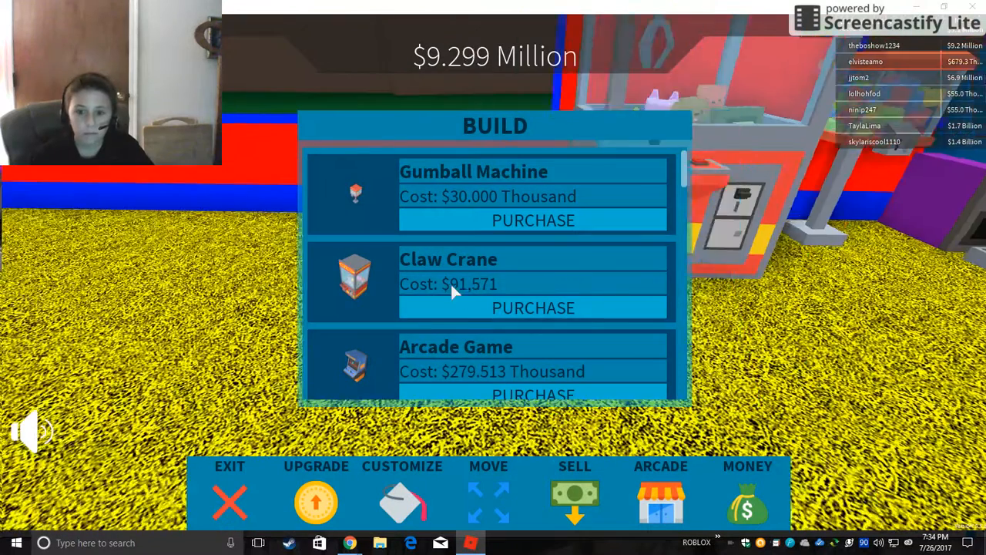
scroll(down, 3)
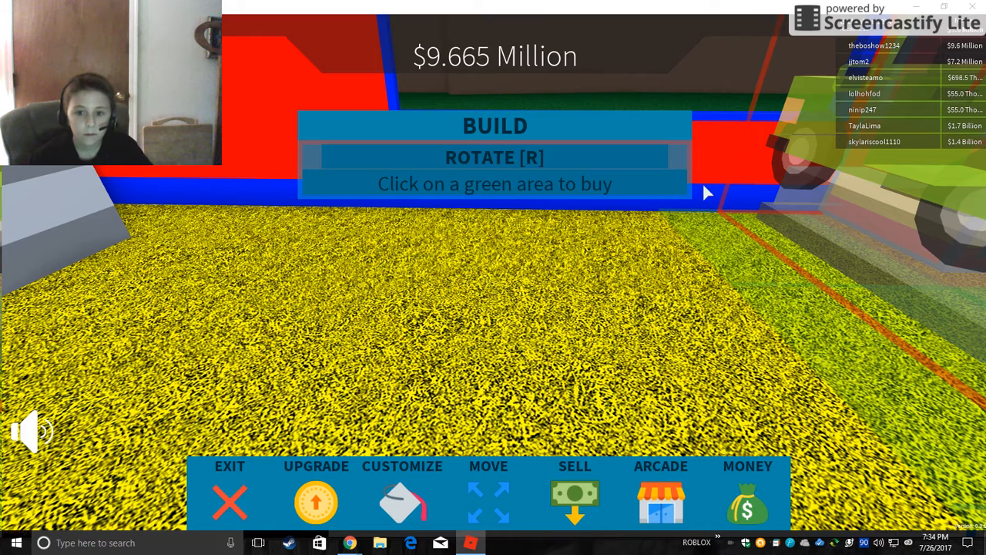
mouse_move(788, 265)
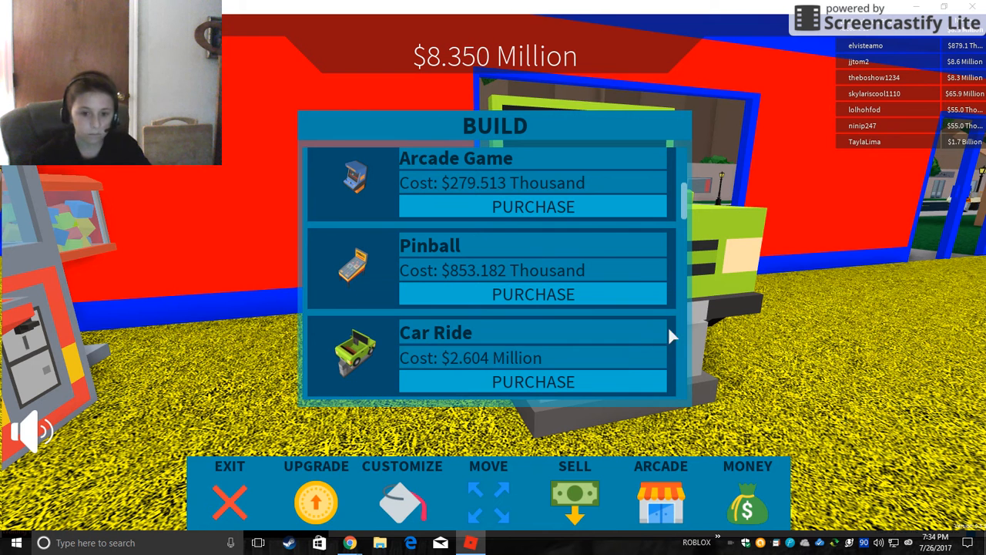
mouse_move(632, 356)
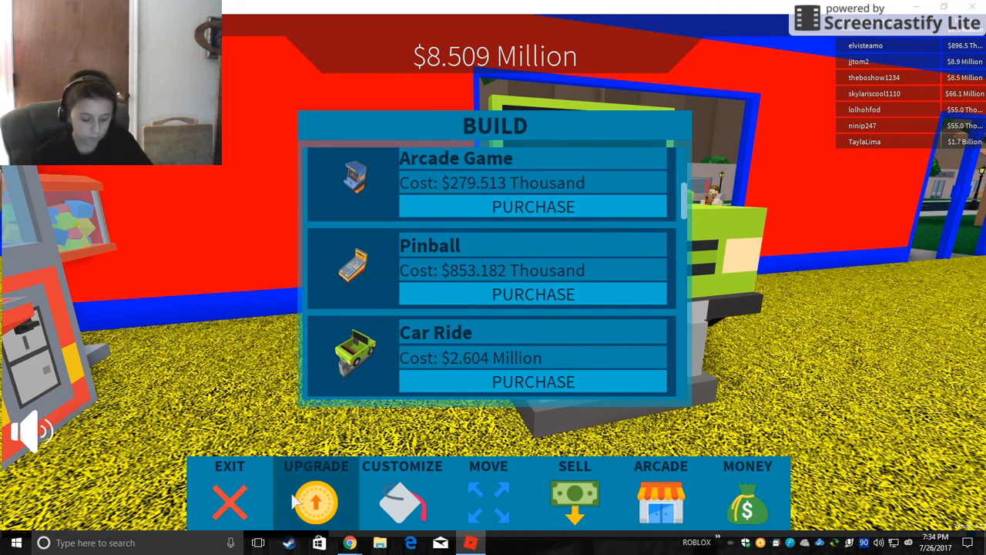
Place the purchased machine and close the build list
click(229, 493)
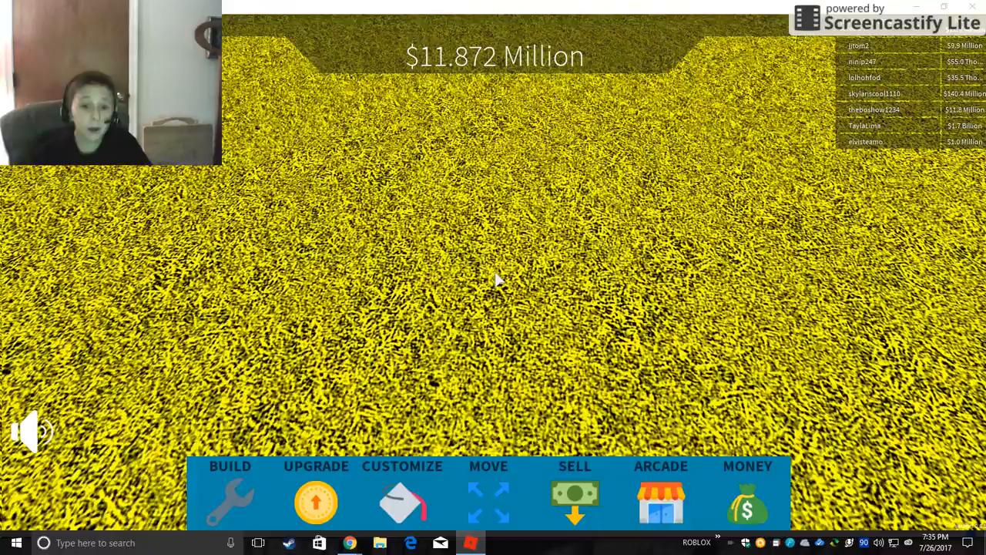
Purchase the Dance Game upgrade from the Upgrade menu
click(316, 501)
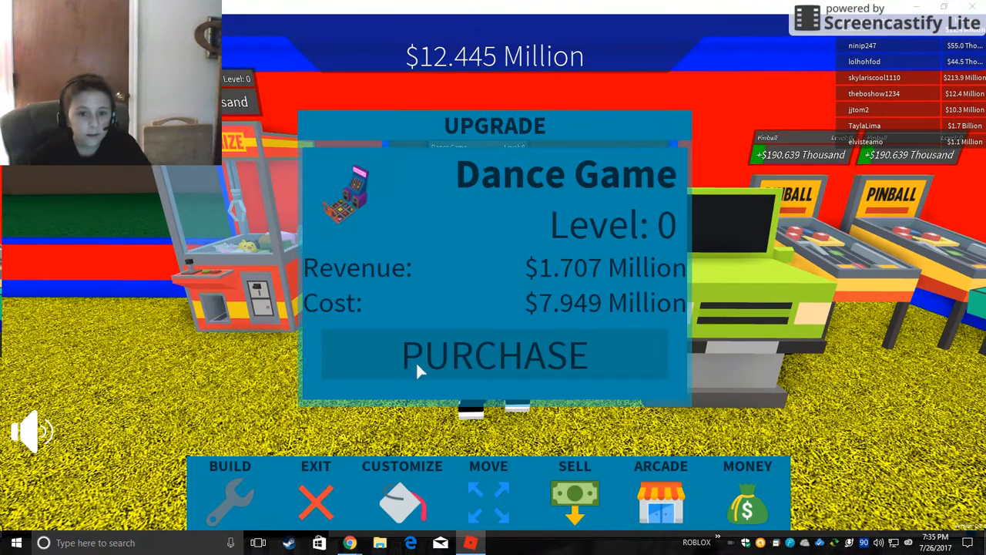
click(494, 355)
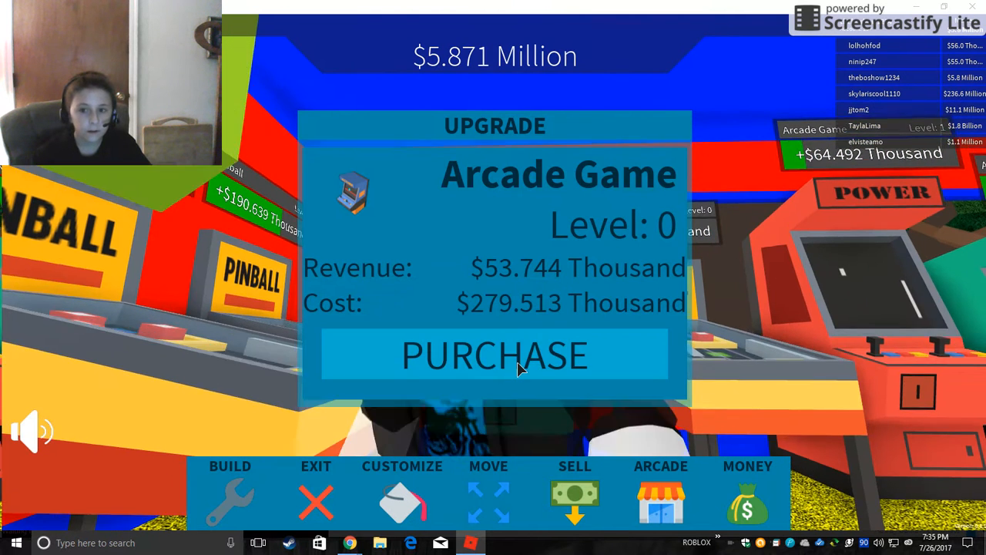
Upgrade an Arcade Game machine four times to bring it to level 4
click(493, 356)
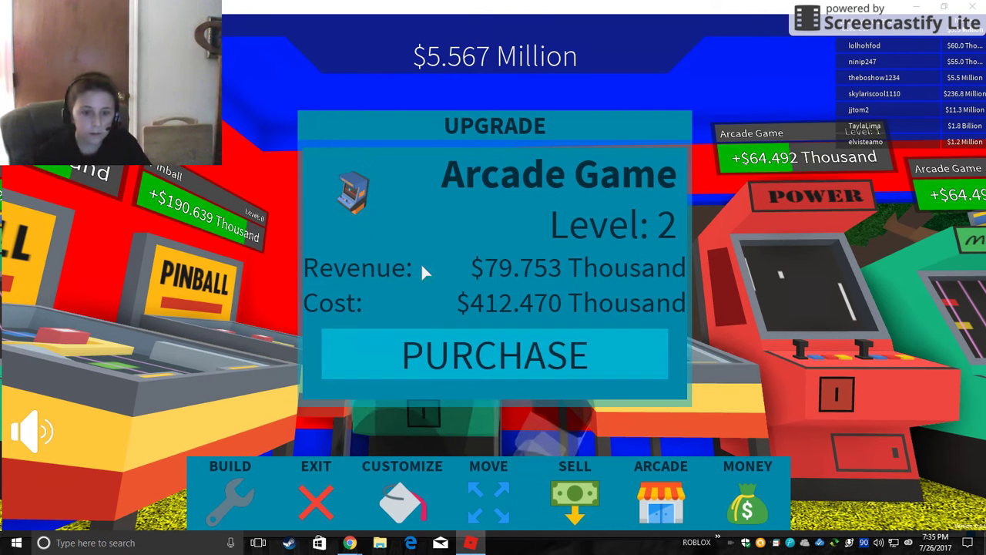
click(494, 355)
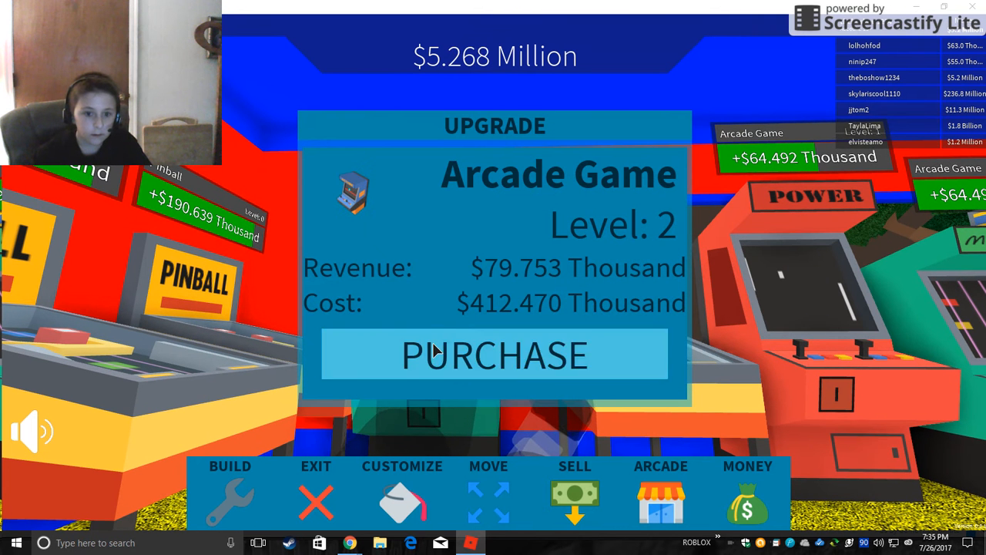
click(494, 355)
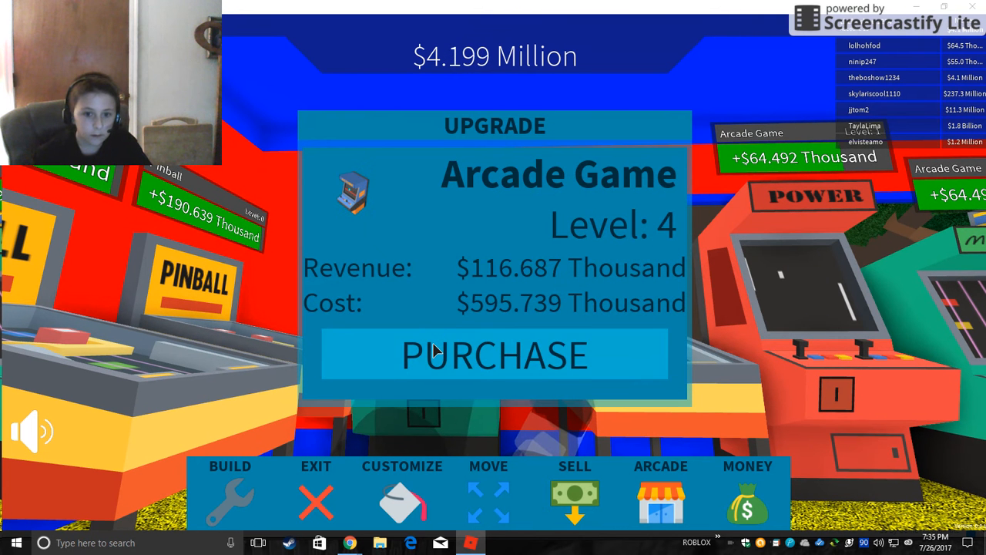
click(494, 355)
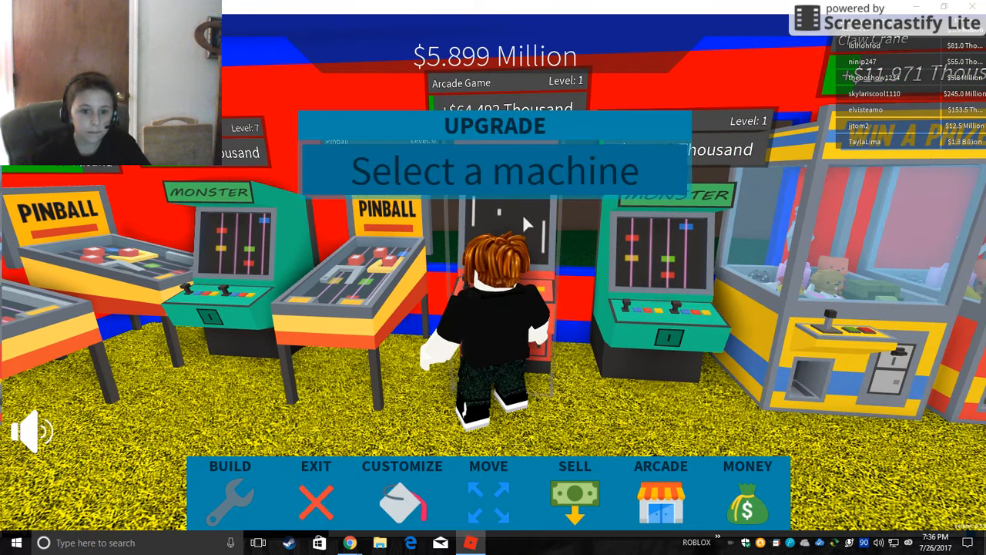
Upgrade the selected Arcade Game machine three more levels toward level 7
click(524, 223)
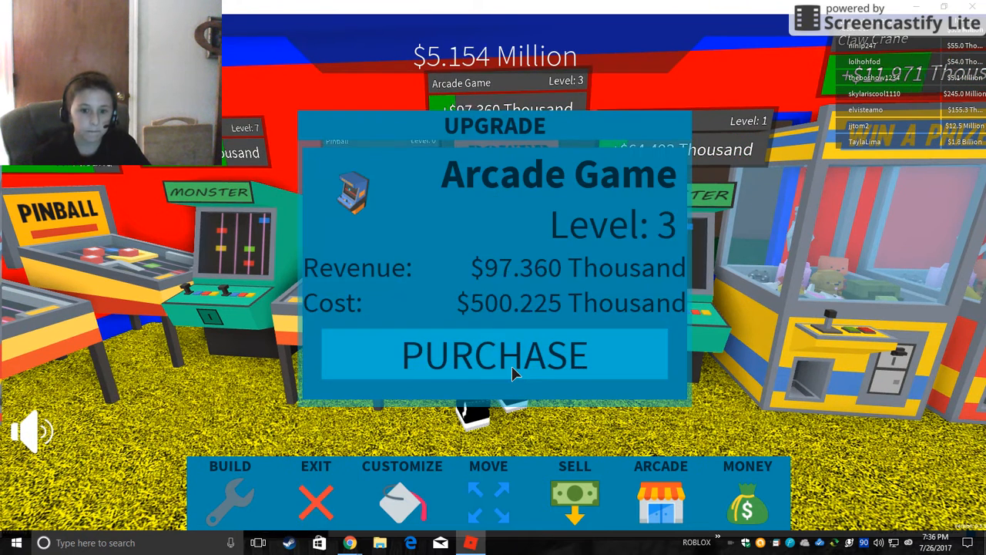
click(494, 355)
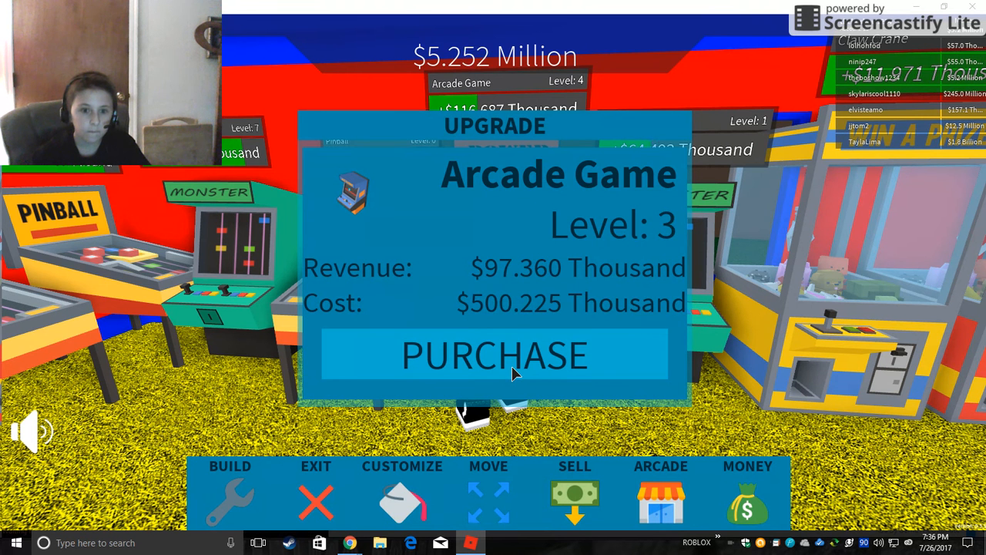
click(493, 356)
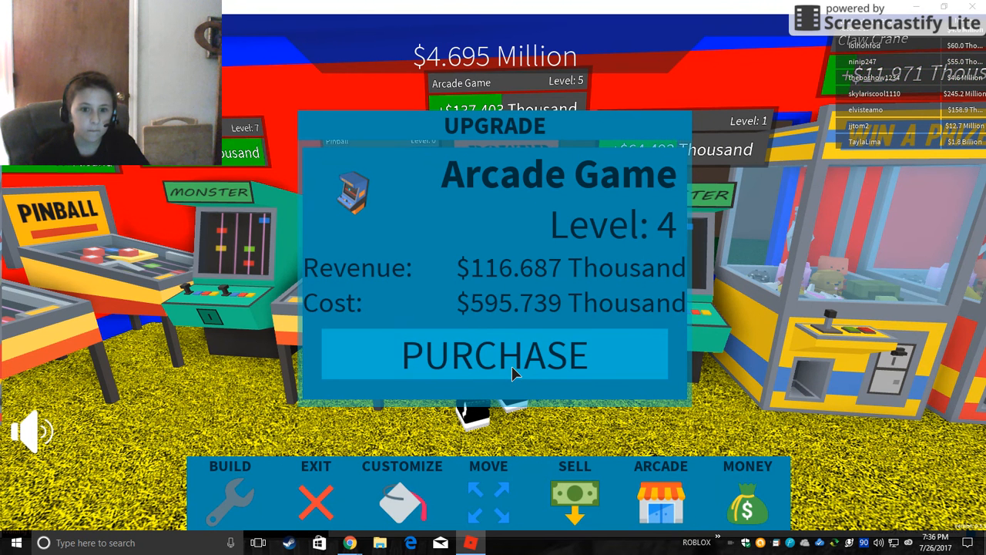
click(493, 355)
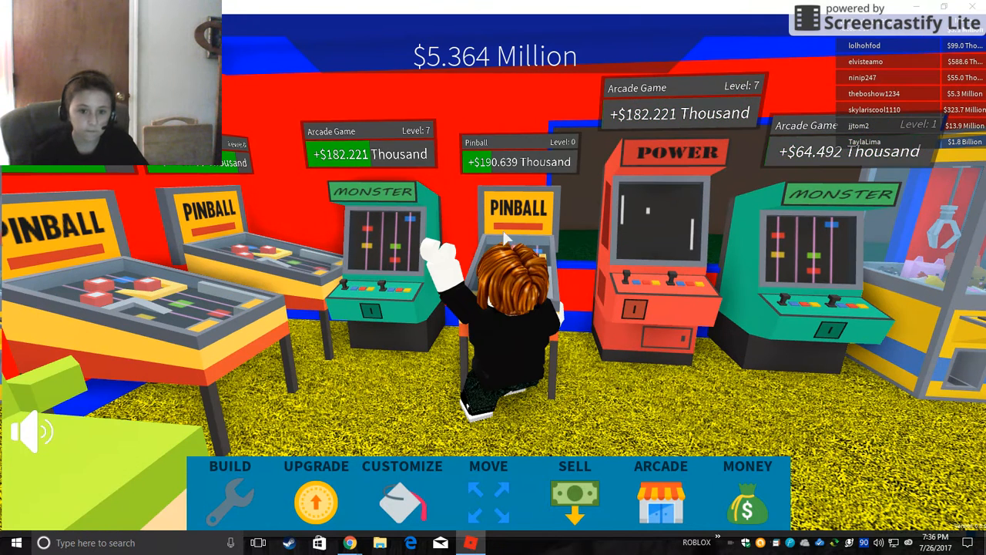
Raise another Arcade Game machine to level 7
click(316, 493)
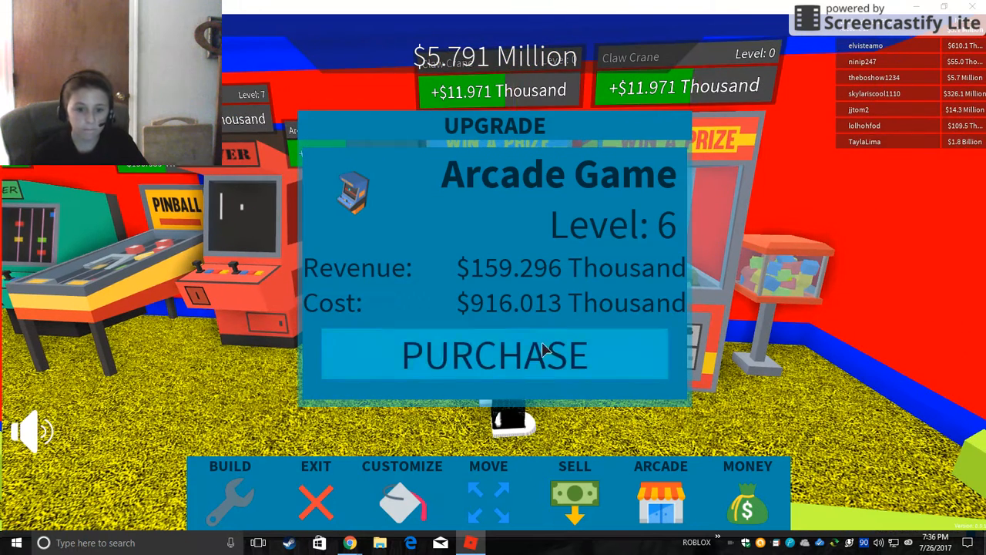
click(493, 355)
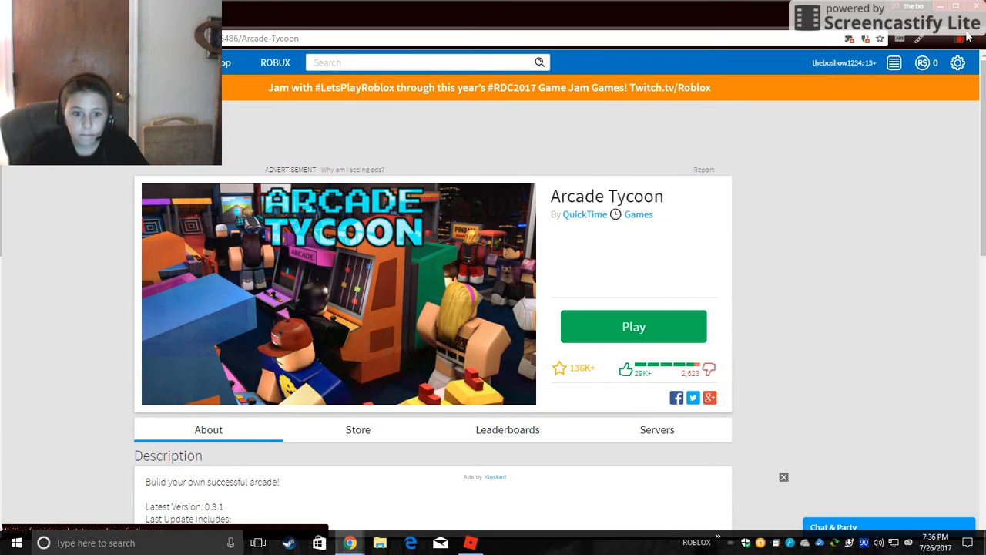
mouse_move(959, 40)
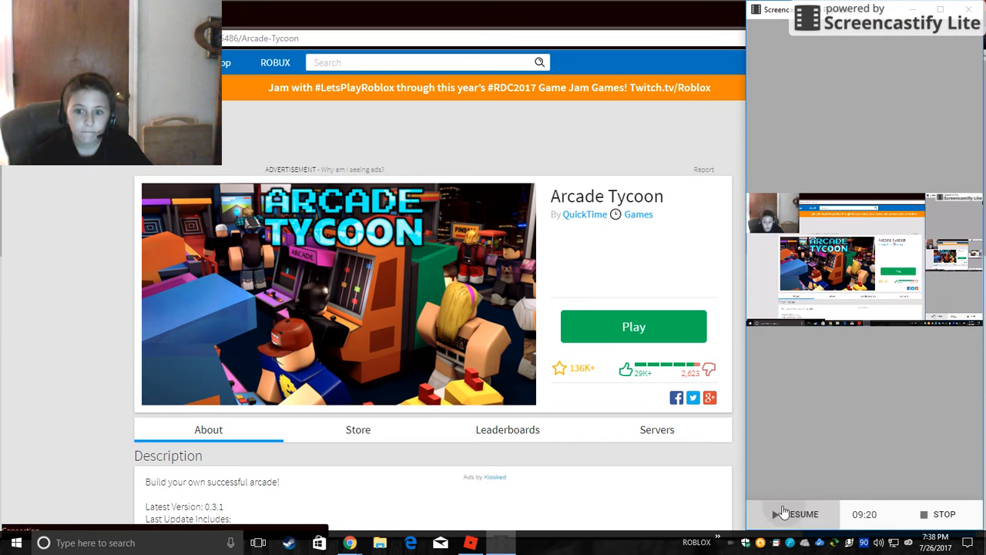
Resume the Screencastify recording and return to the Arcade Tycoon game
click(794, 514)
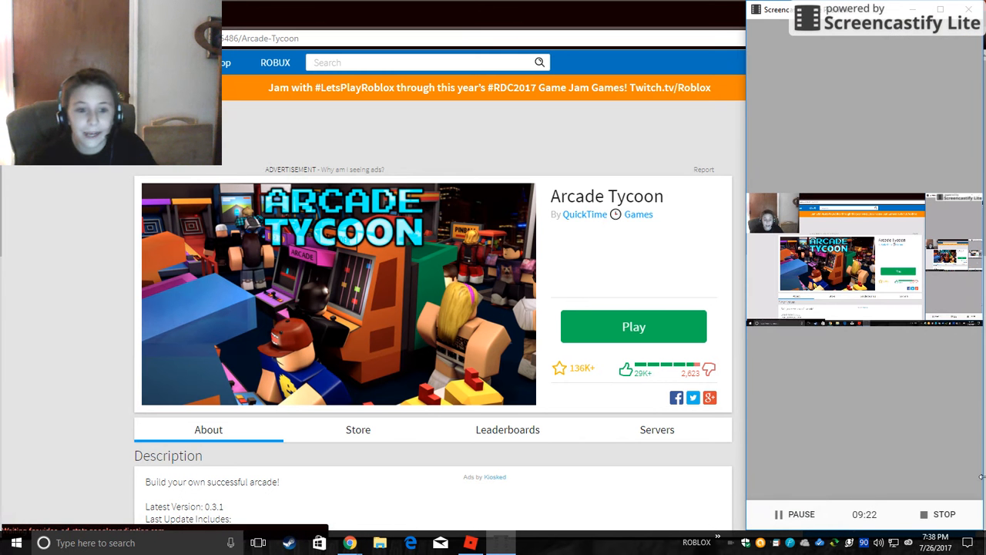
mouse_move(728, 458)
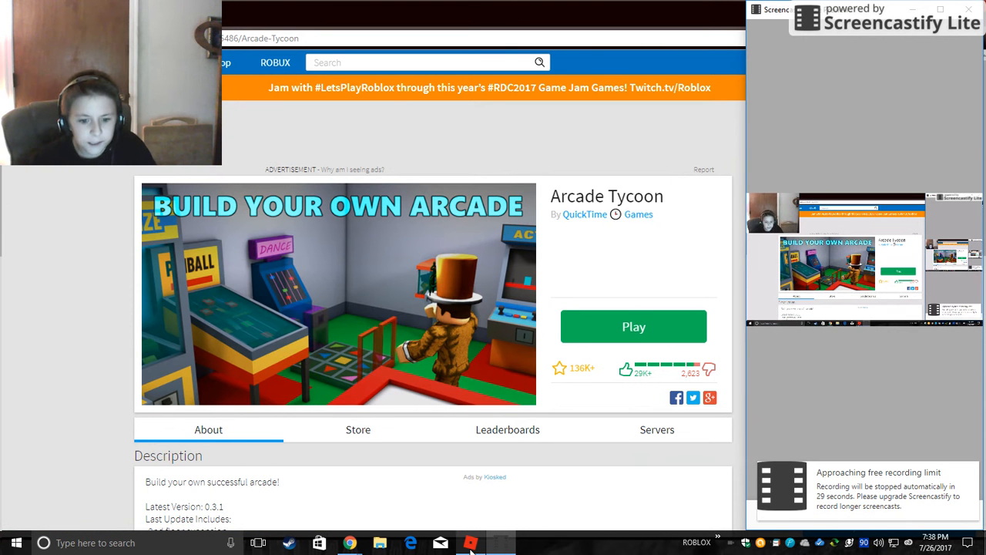
click(633, 325)
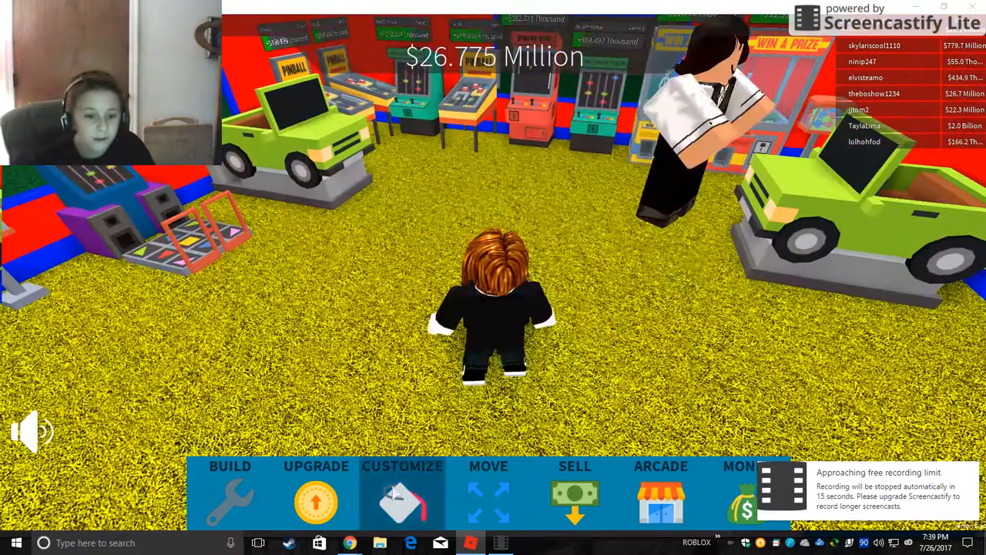
Browse the build catalogue down to the Skee-Ball and Hoops prices
click(230, 485)
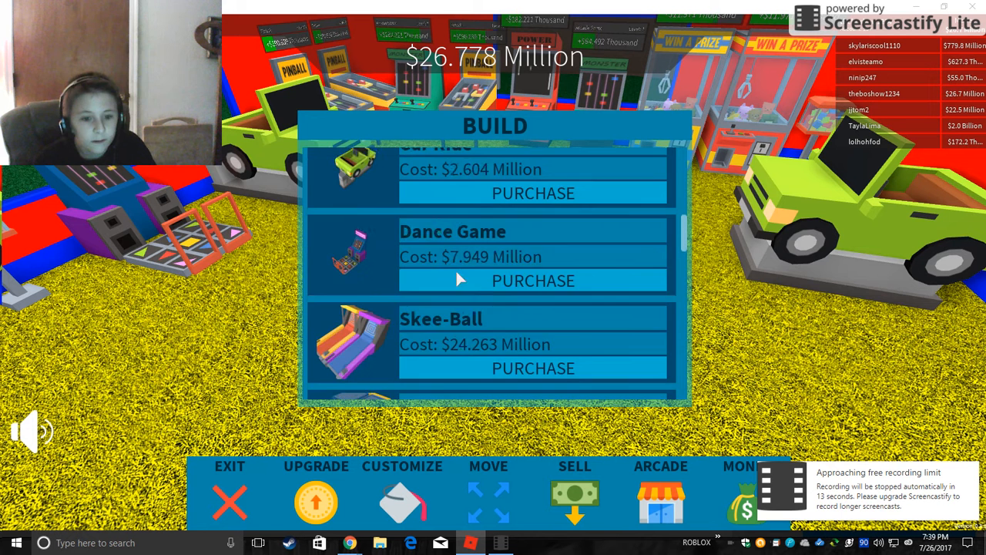
scroll(down, 3)
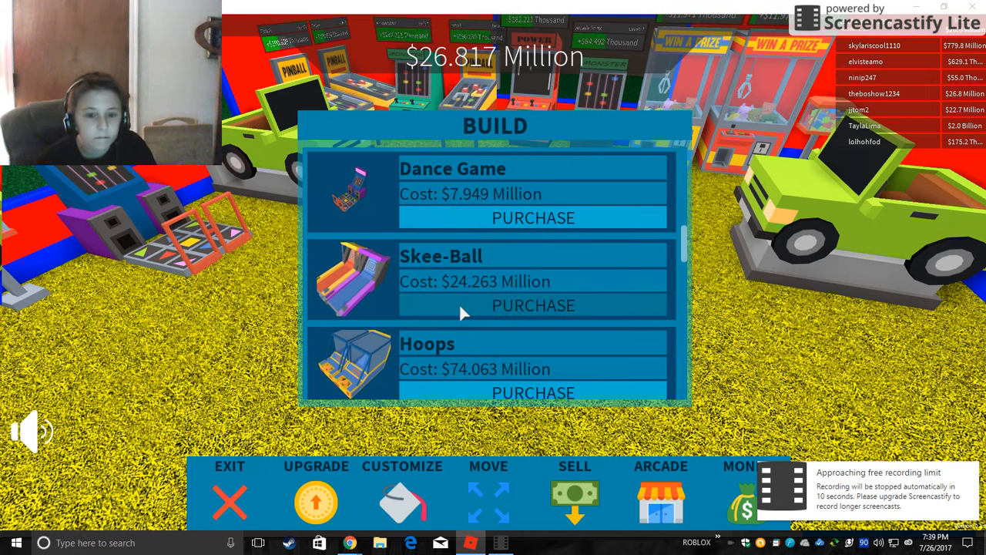